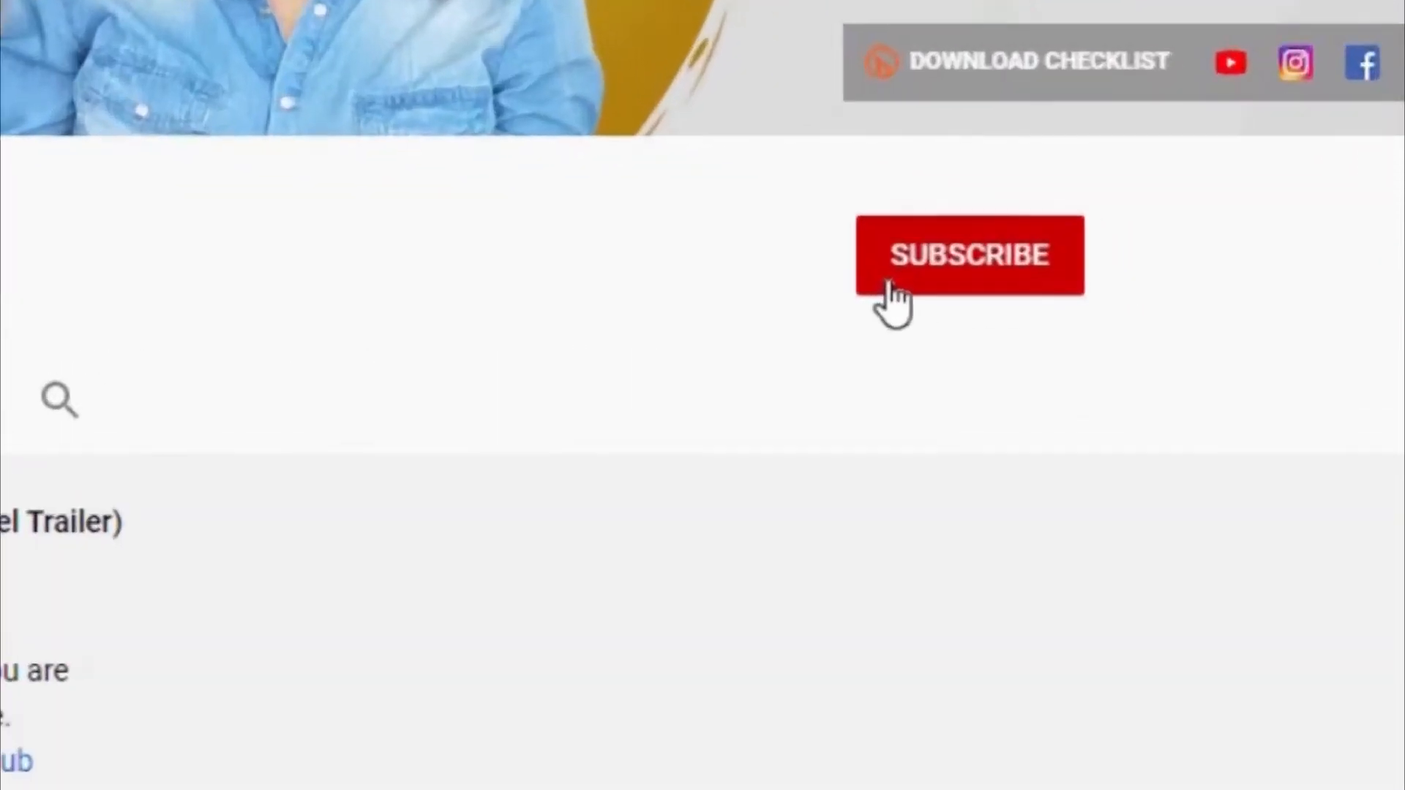
Step: Show the Tope S channel's home page with its single uploaded video
{"action": "left_click", "coordinate": [968, 255]}
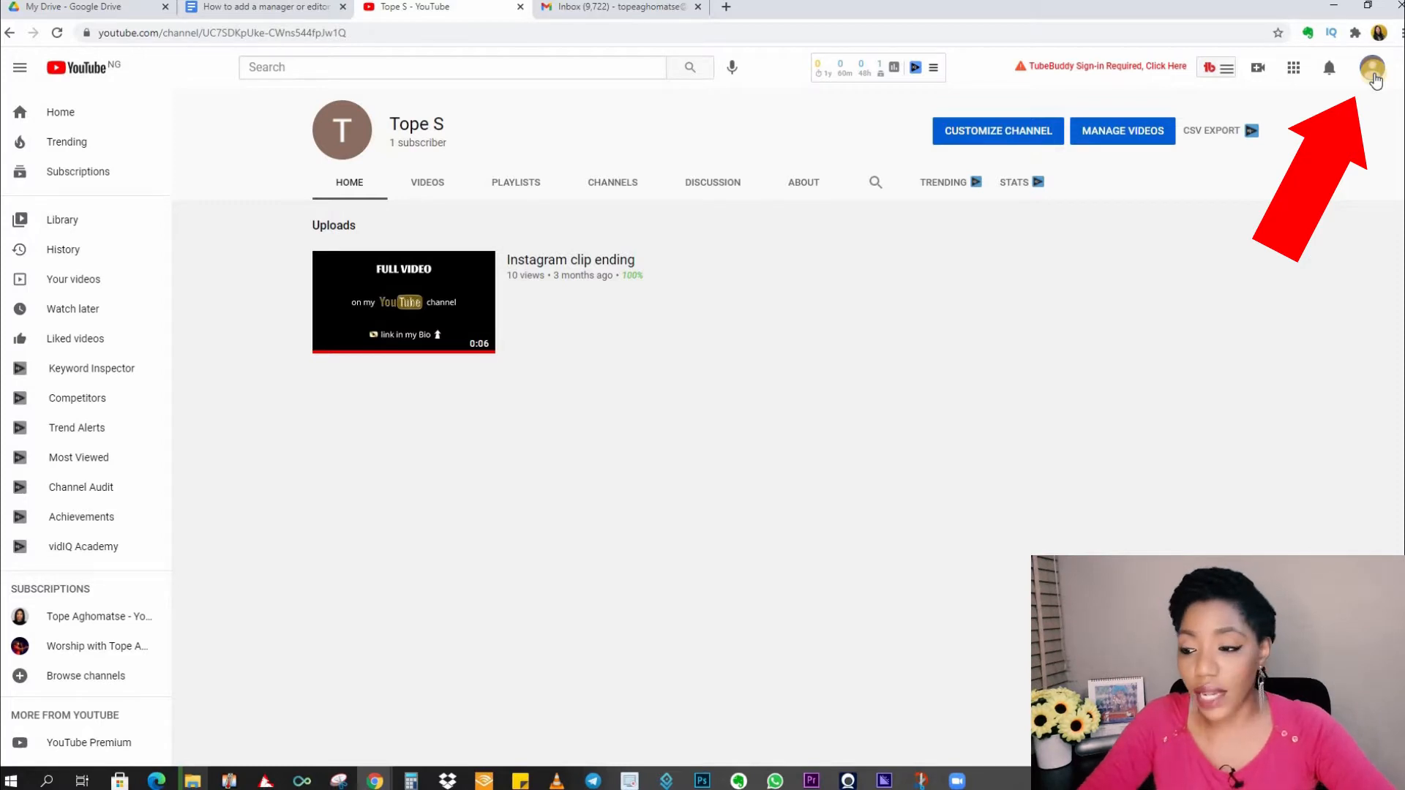
Step: From the account menu reach YouTube Studio's Settings and its Permissions section
{"action": "left_click", "coordinate": [1372, 68]}
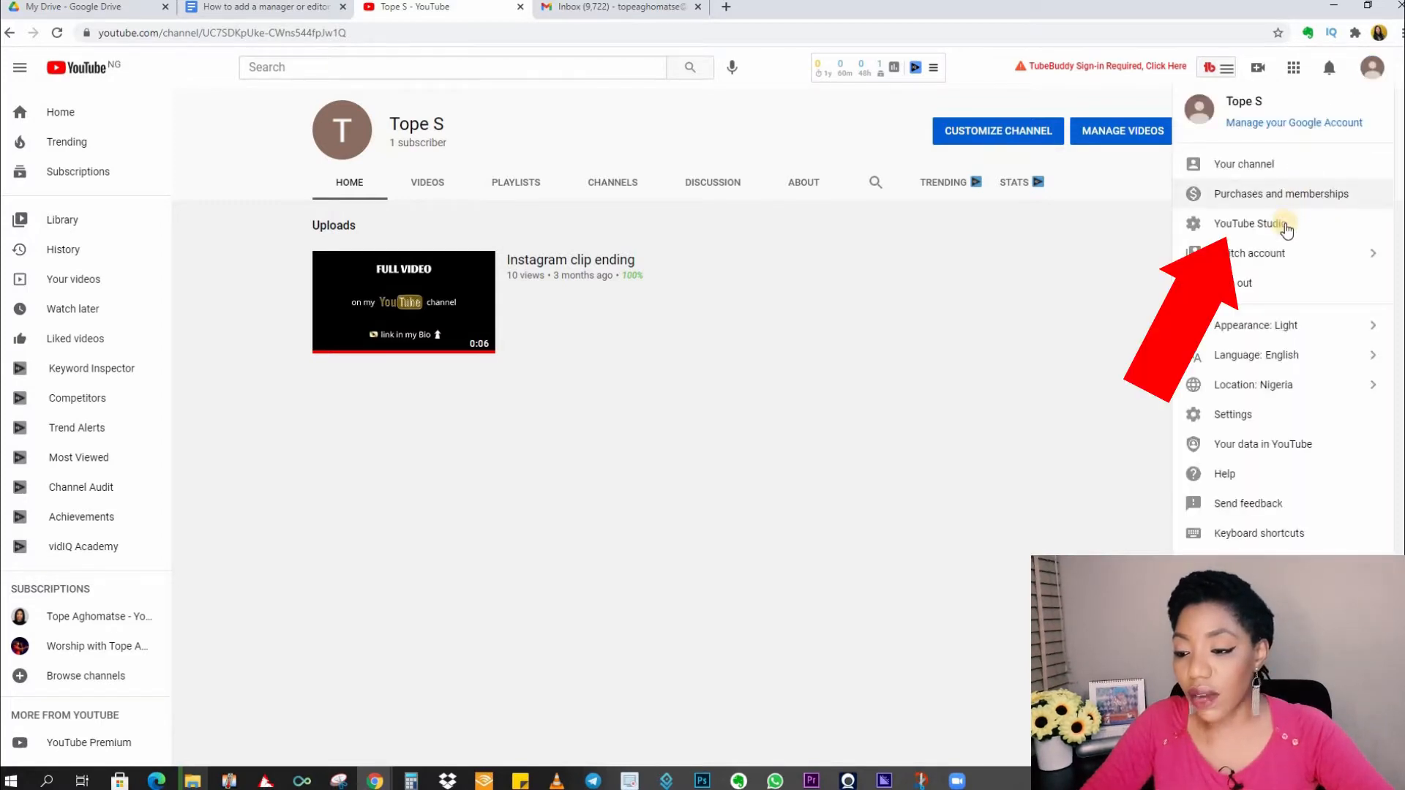
{"action": "left_click", "coordinate": [1256, 224]}
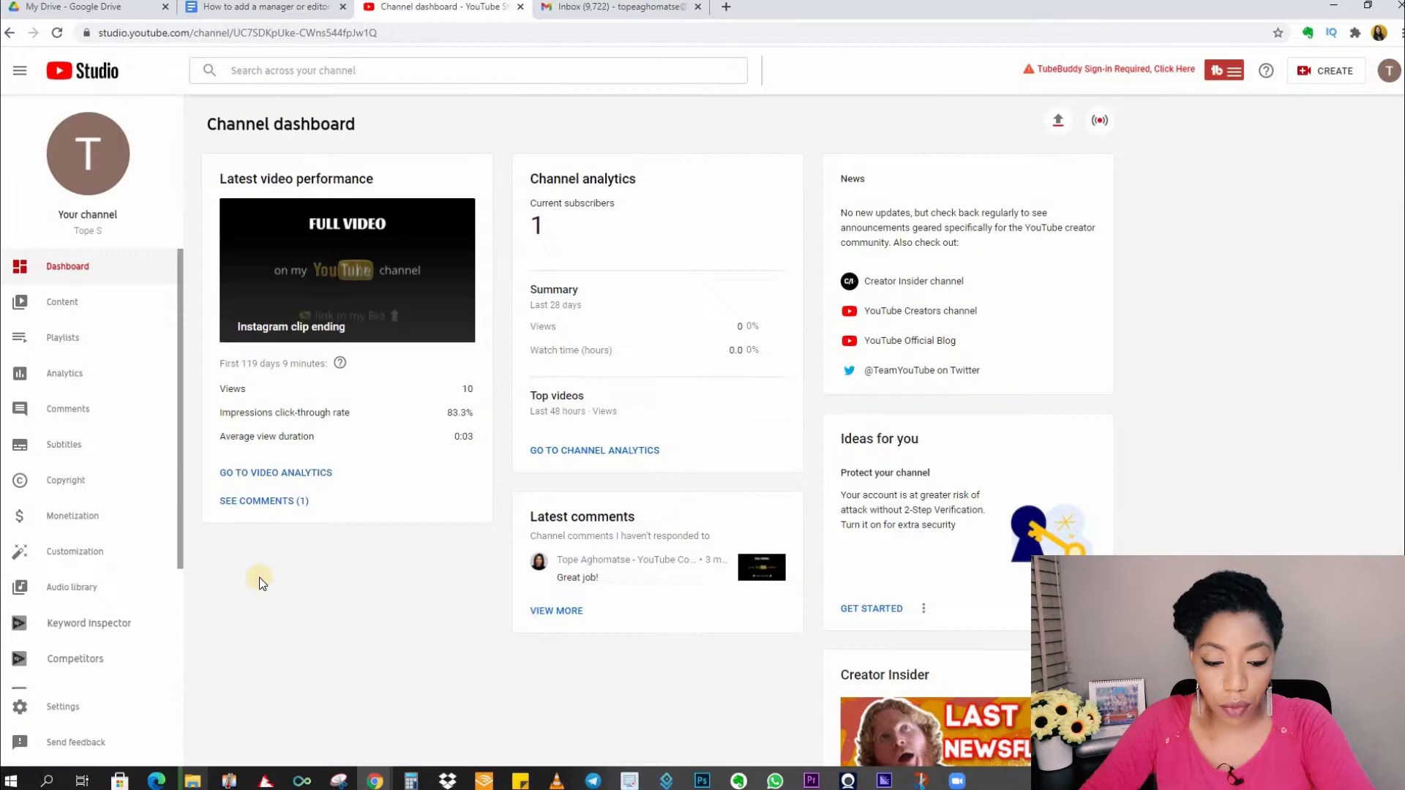
{"action": "left_click", "coordinate": [61, 706]}
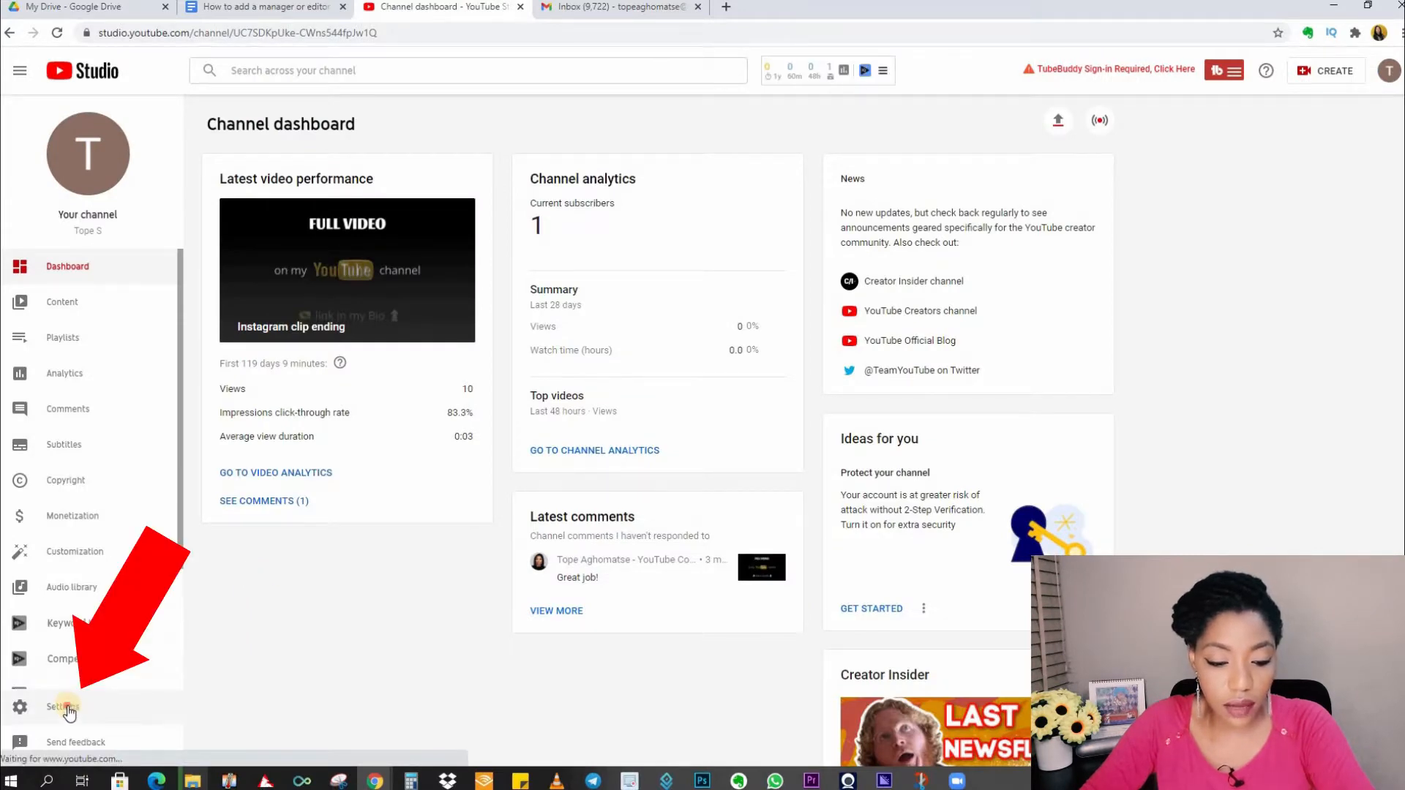
{"action": "left_click", "coordinate": [61, 706]}
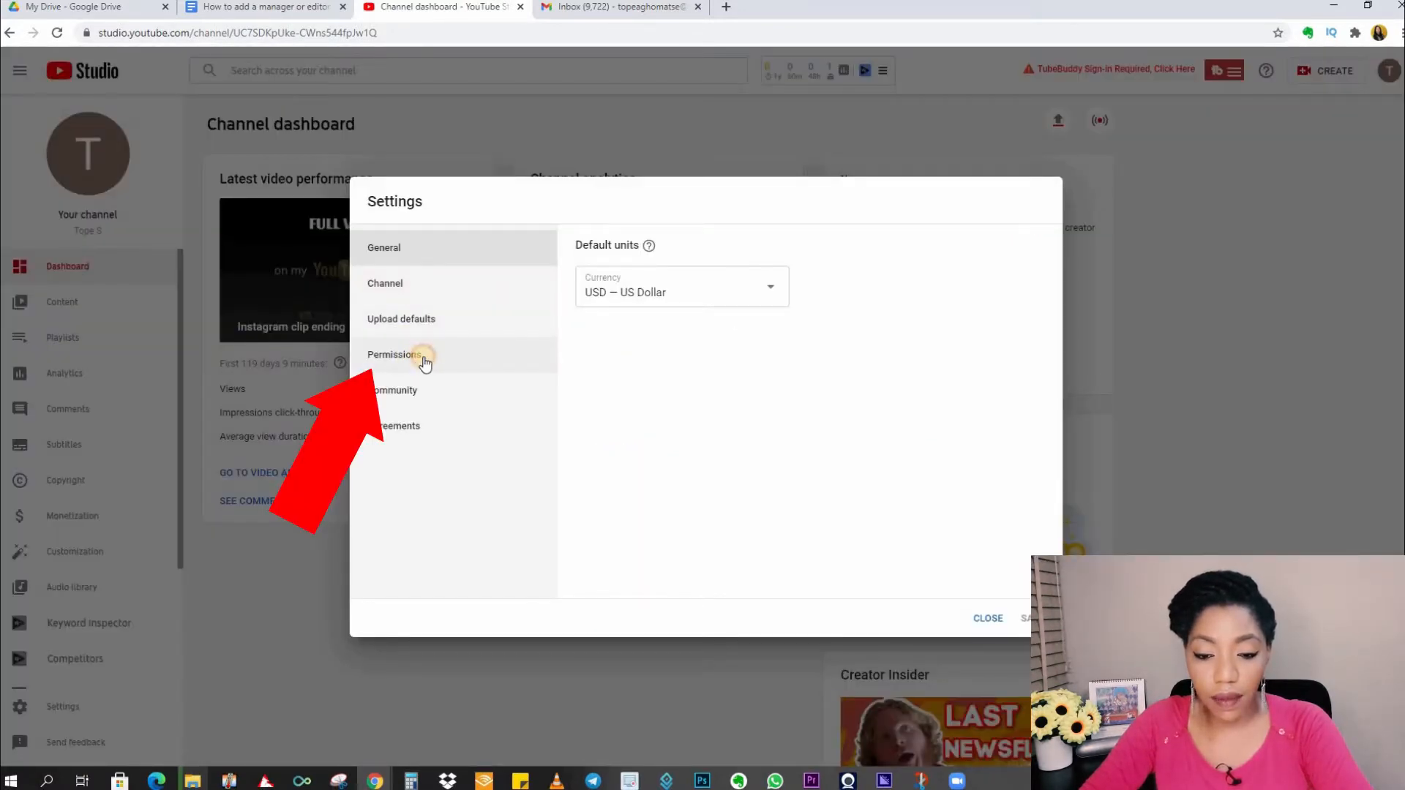
{"action": "left_click", "coordinate": [393, 354]}
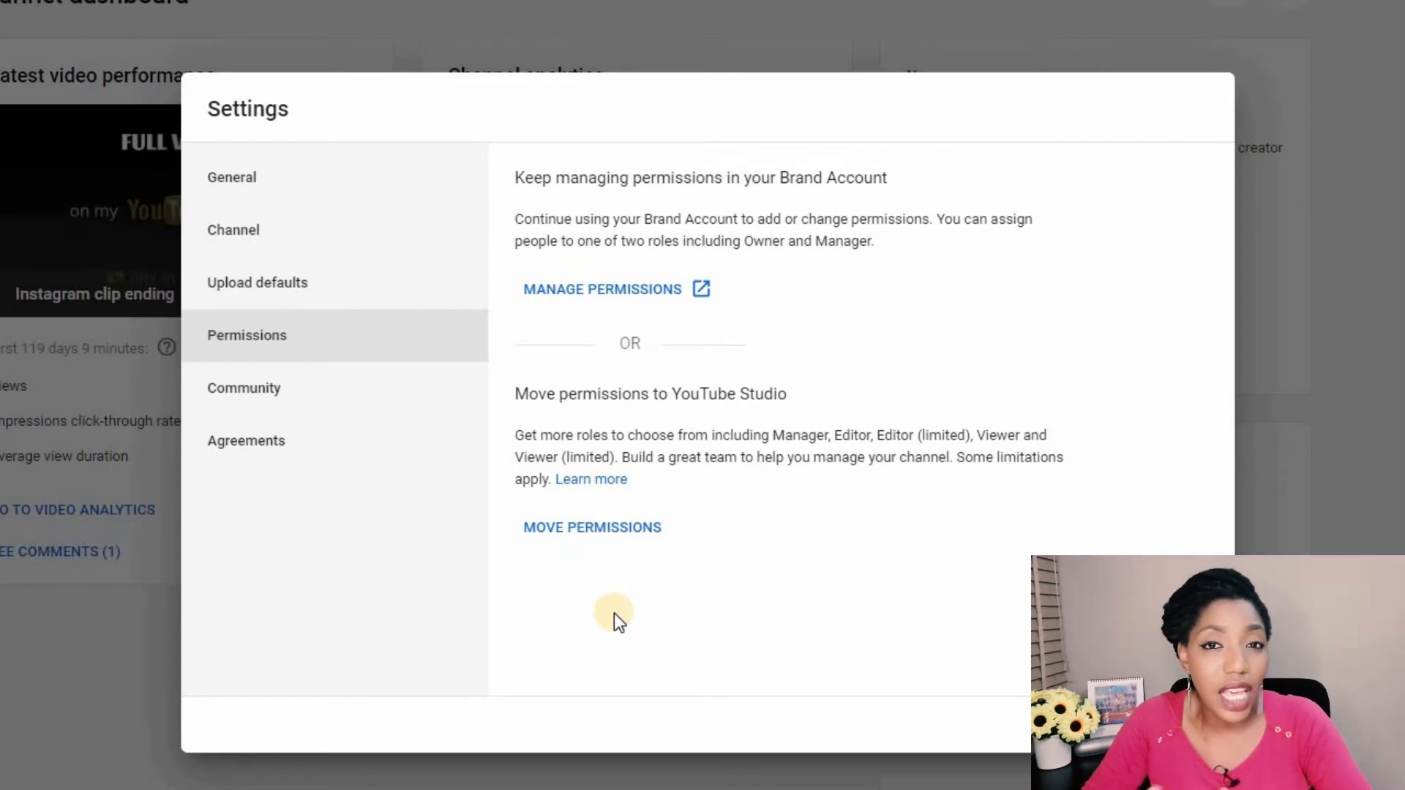
{"action": "mouse_move", "coordinate": [622, 559]}
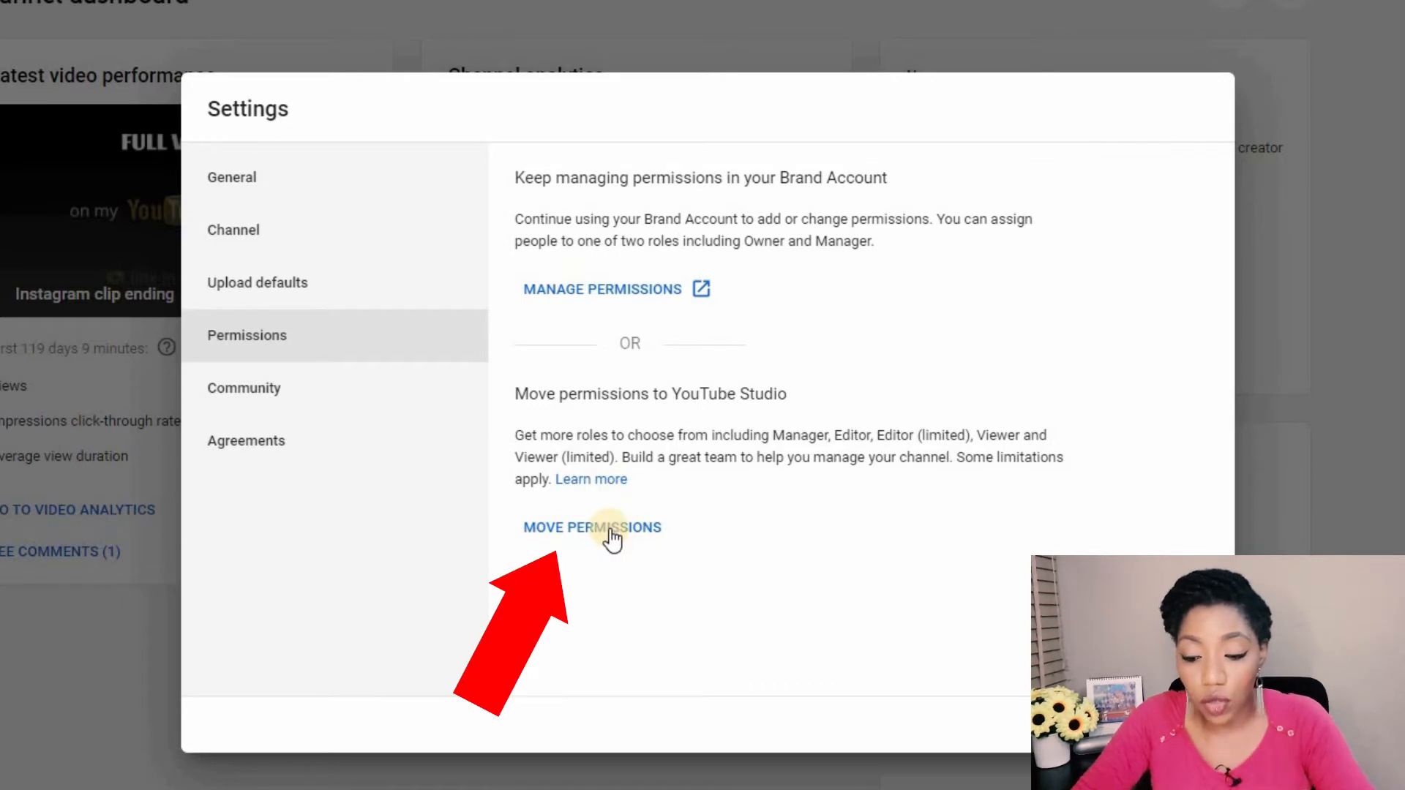
Step: Move permissions into Studio and start an invite, revealing the email and access-role form
{"action": "left_click", "coordinate": [593, 527]}
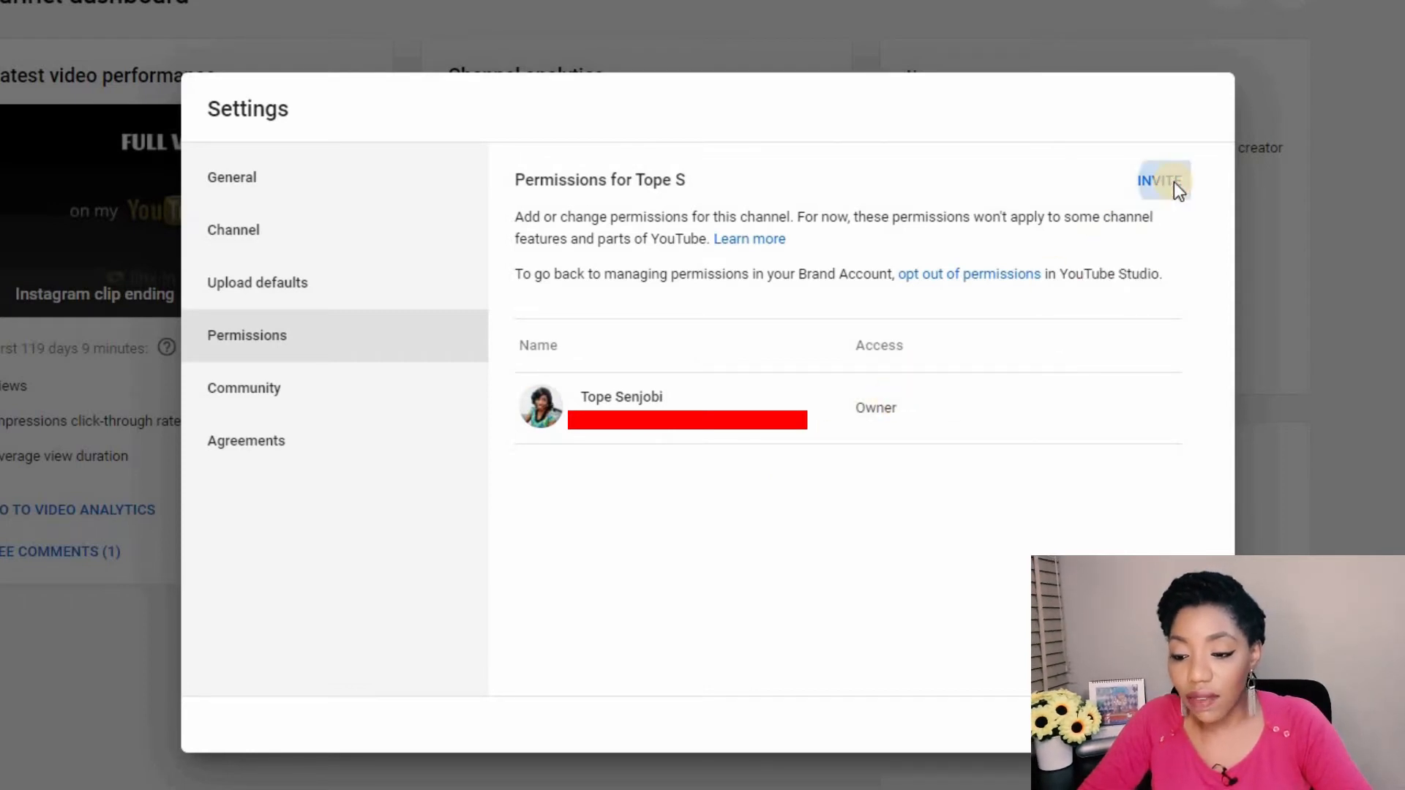
{"action": "left_click", "coordinate": [1162, 181]}
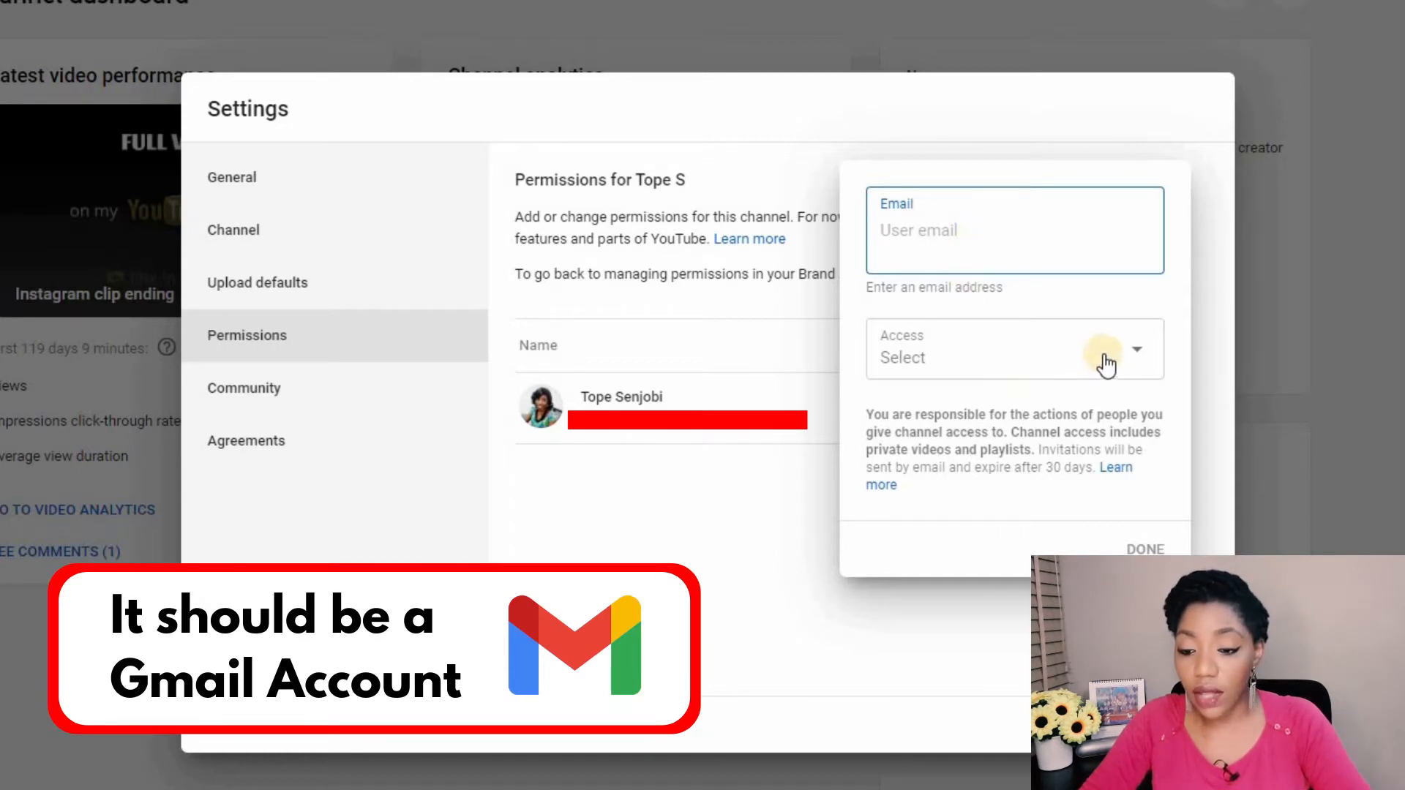
{"action": "left_click", "coordinate": [1106, 357]}
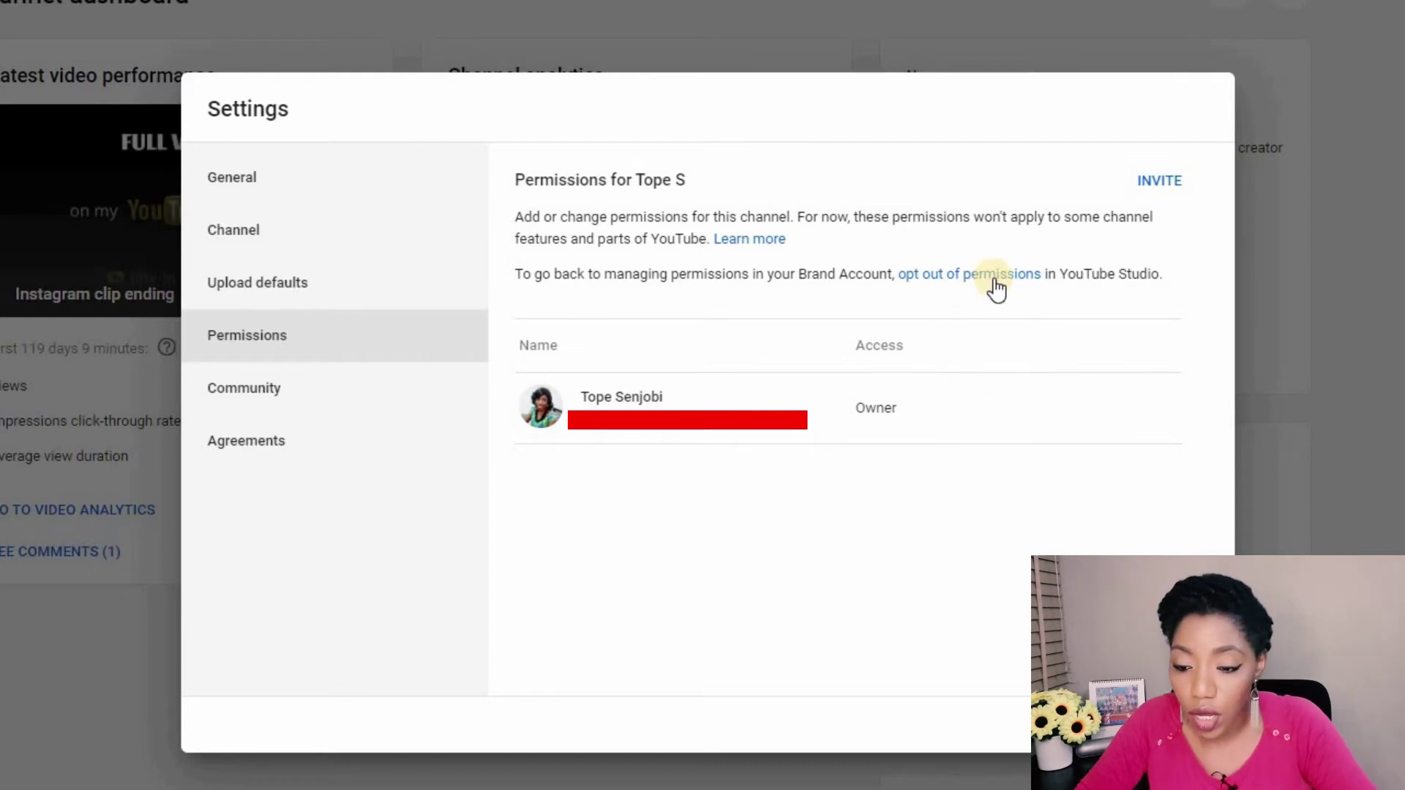
Step: Opt out of Studio permissions, acknowledging manual re-adding, and go to Brand Account management
{"action": "left_click", "coordinate": [969, 274]}
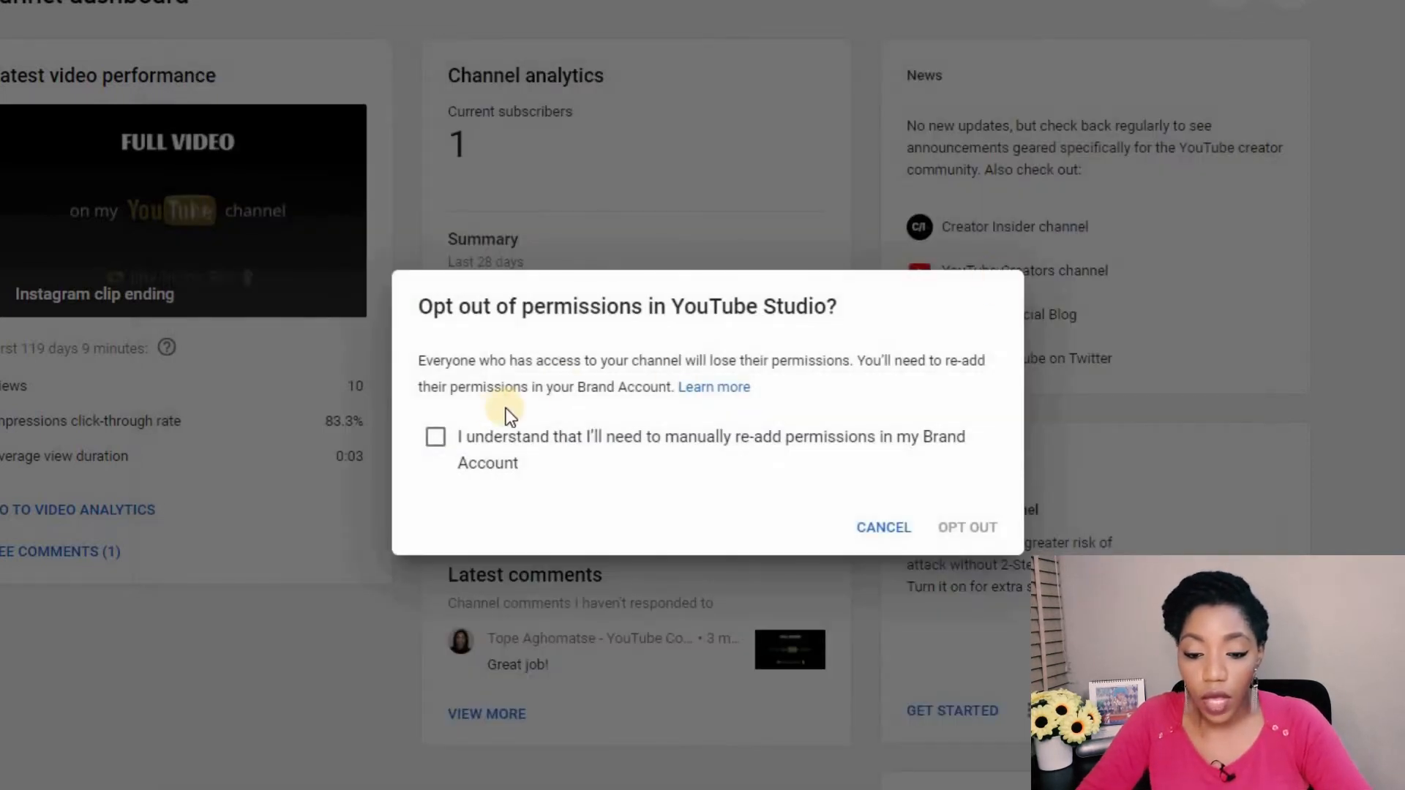
{"action": "left_click", "coordinate": [436, 436]}
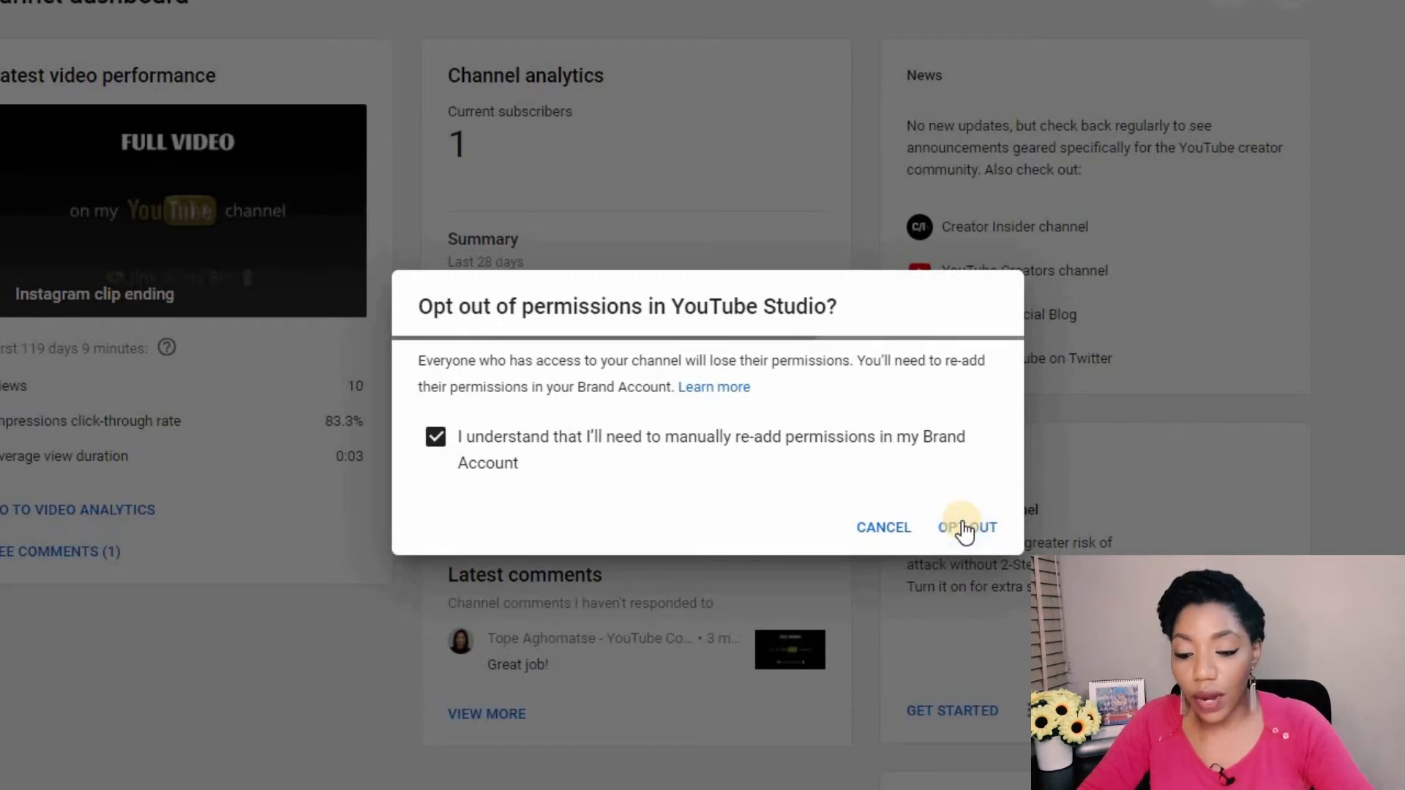
{"action": "left_click", "coordinate": [967, 527]}
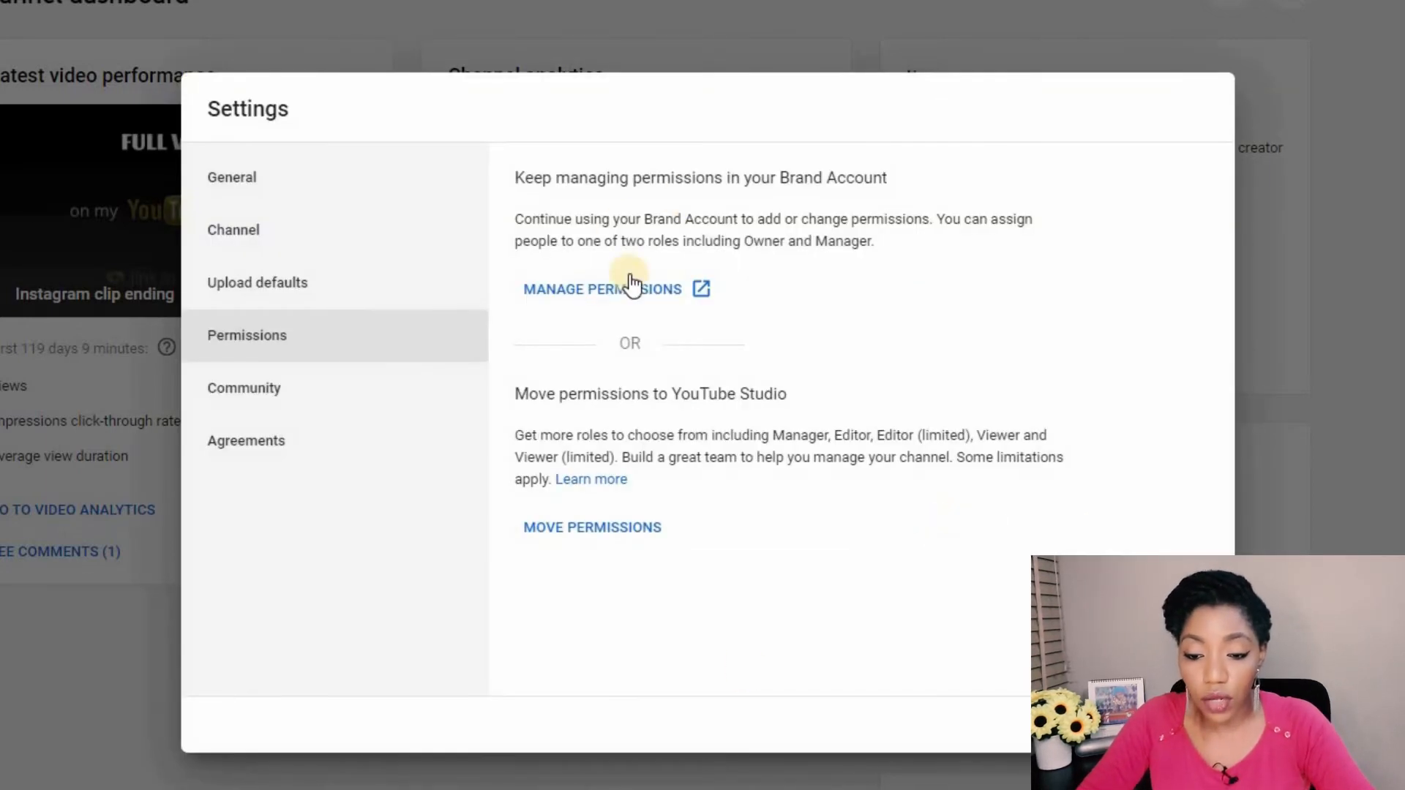
{"action": "left_click", "coordinate": [600, 288]}
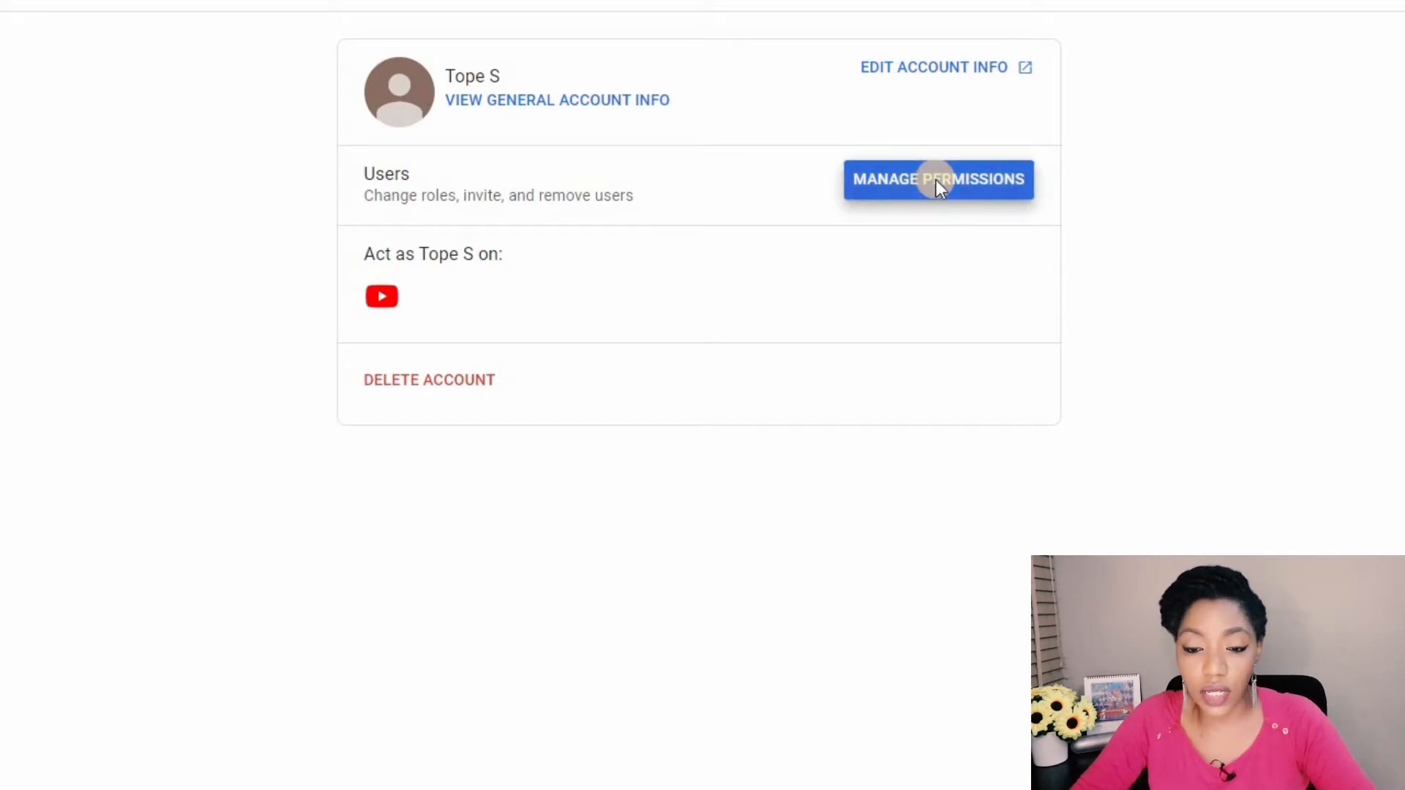
Step: Verify the password and reach the Brand Account's user list showing only the primary owner
{"action": "left_click", "coordinate": [936, 179]}
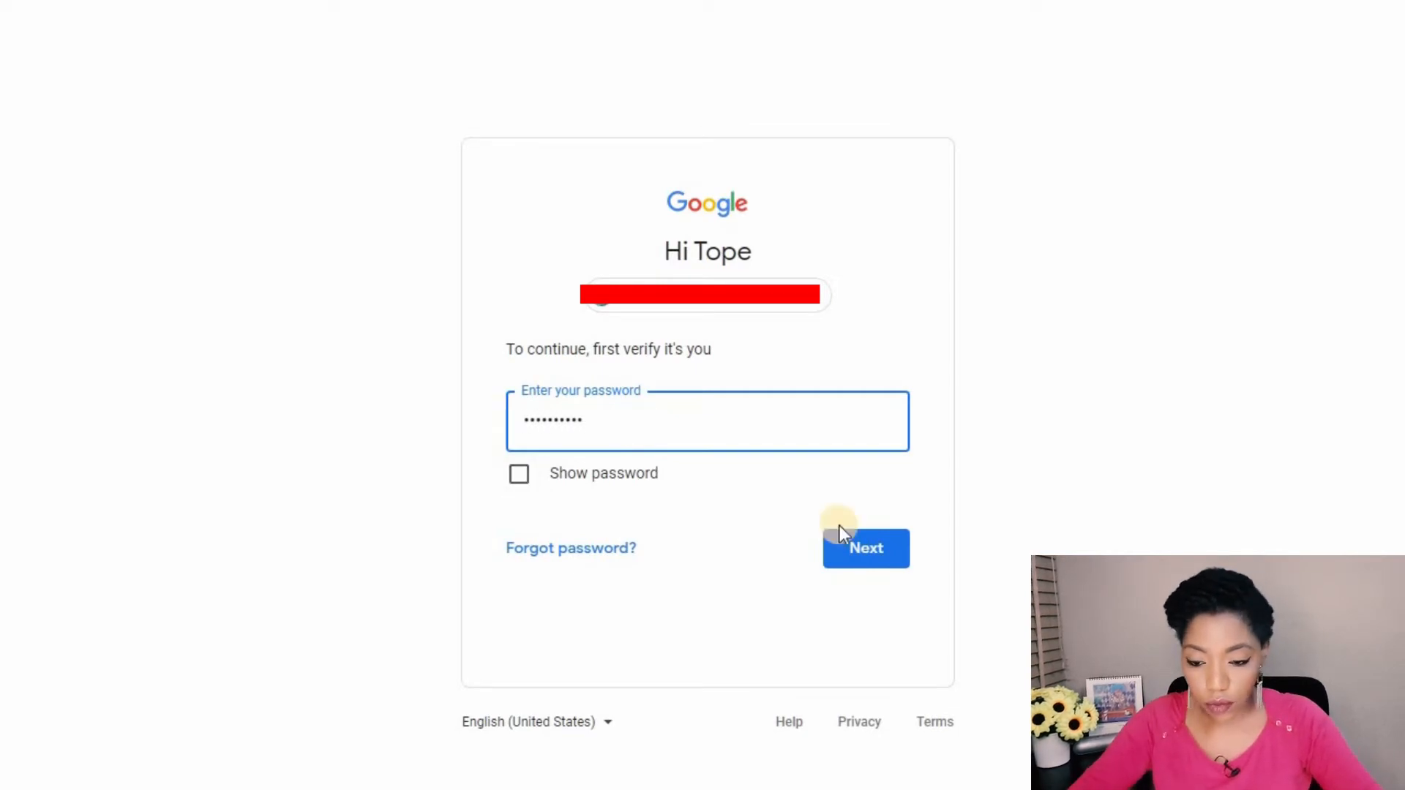
{"action": "left_click", "coordinate": [866, 547]}
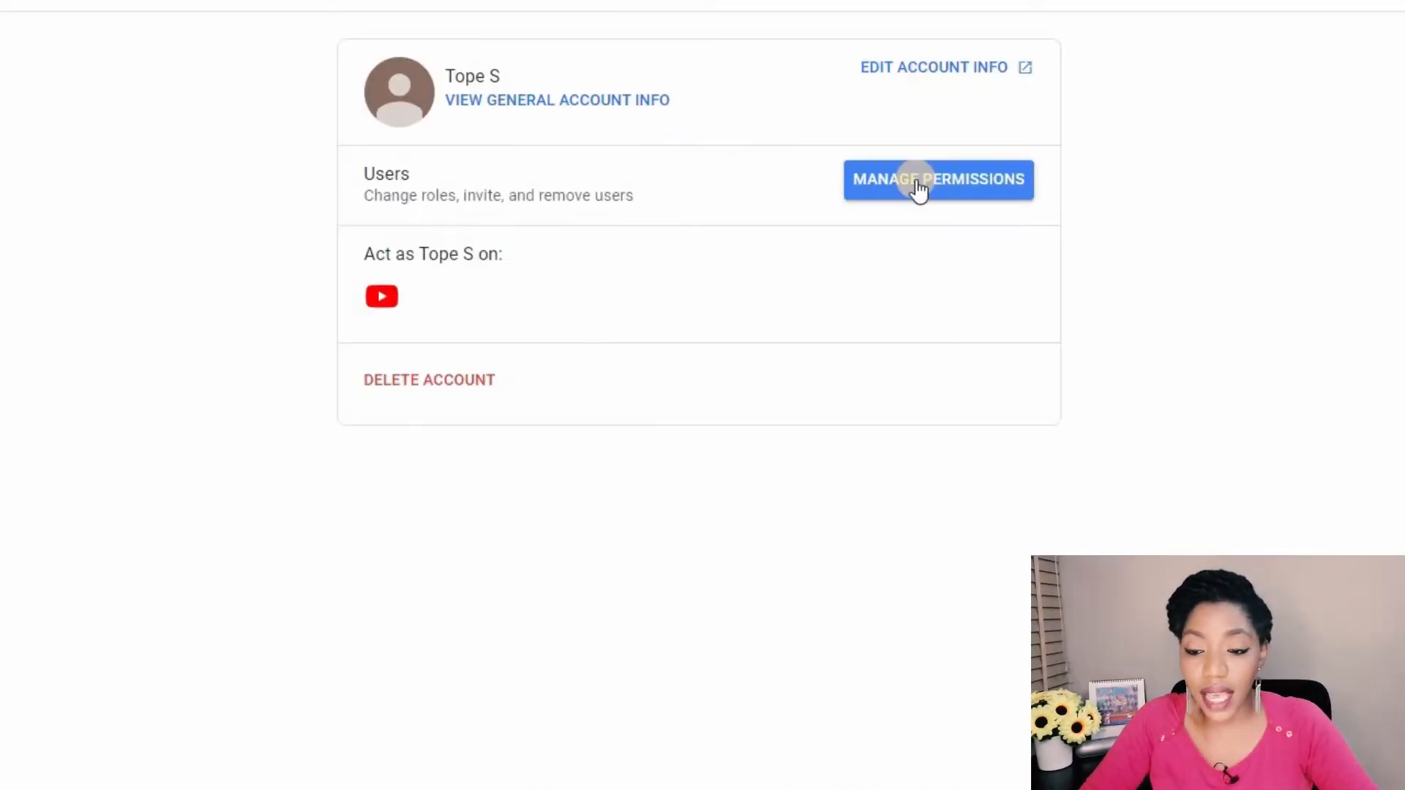
{"action": "left_click", "coordinate": [925, 184]}
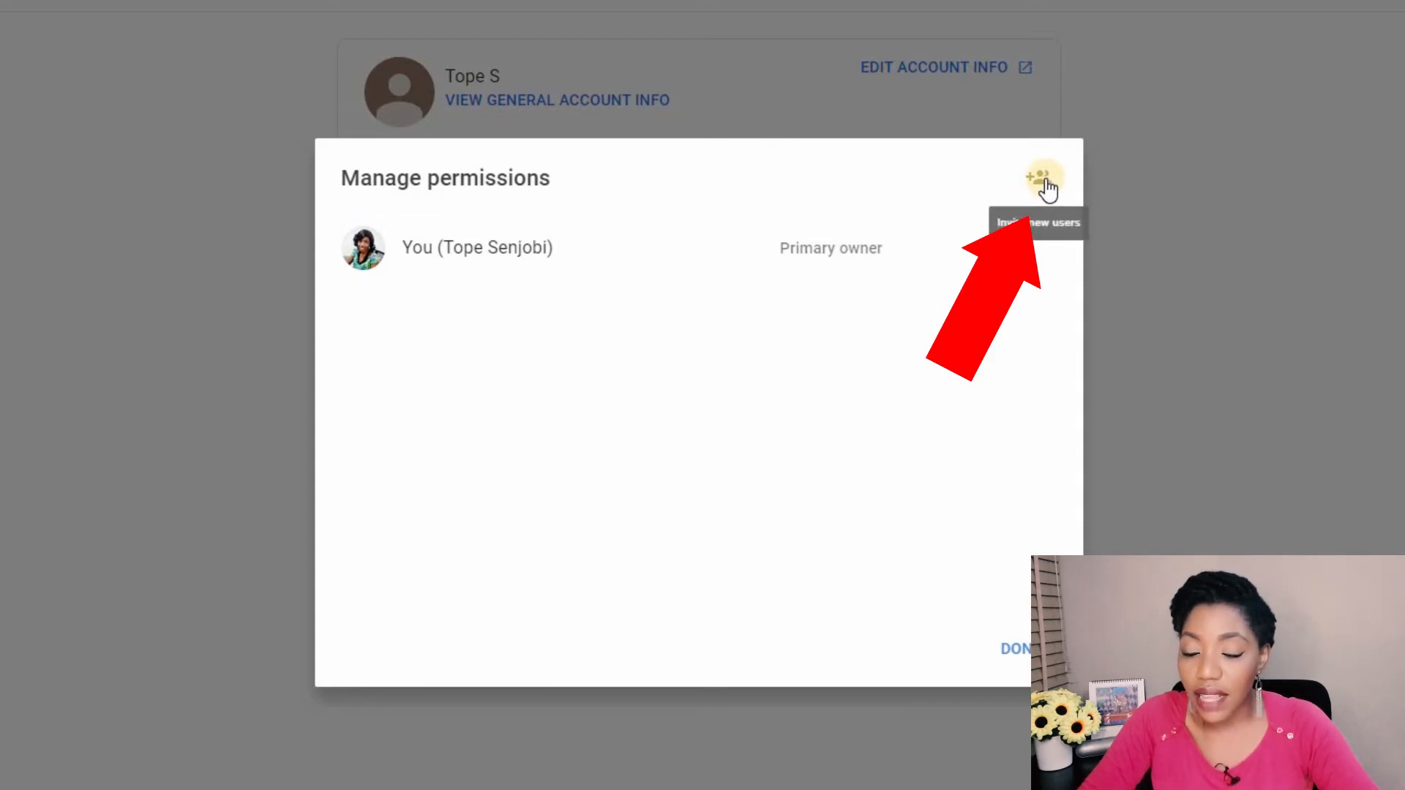
{"action": "left_click", "coordinate": [1039, 176]}
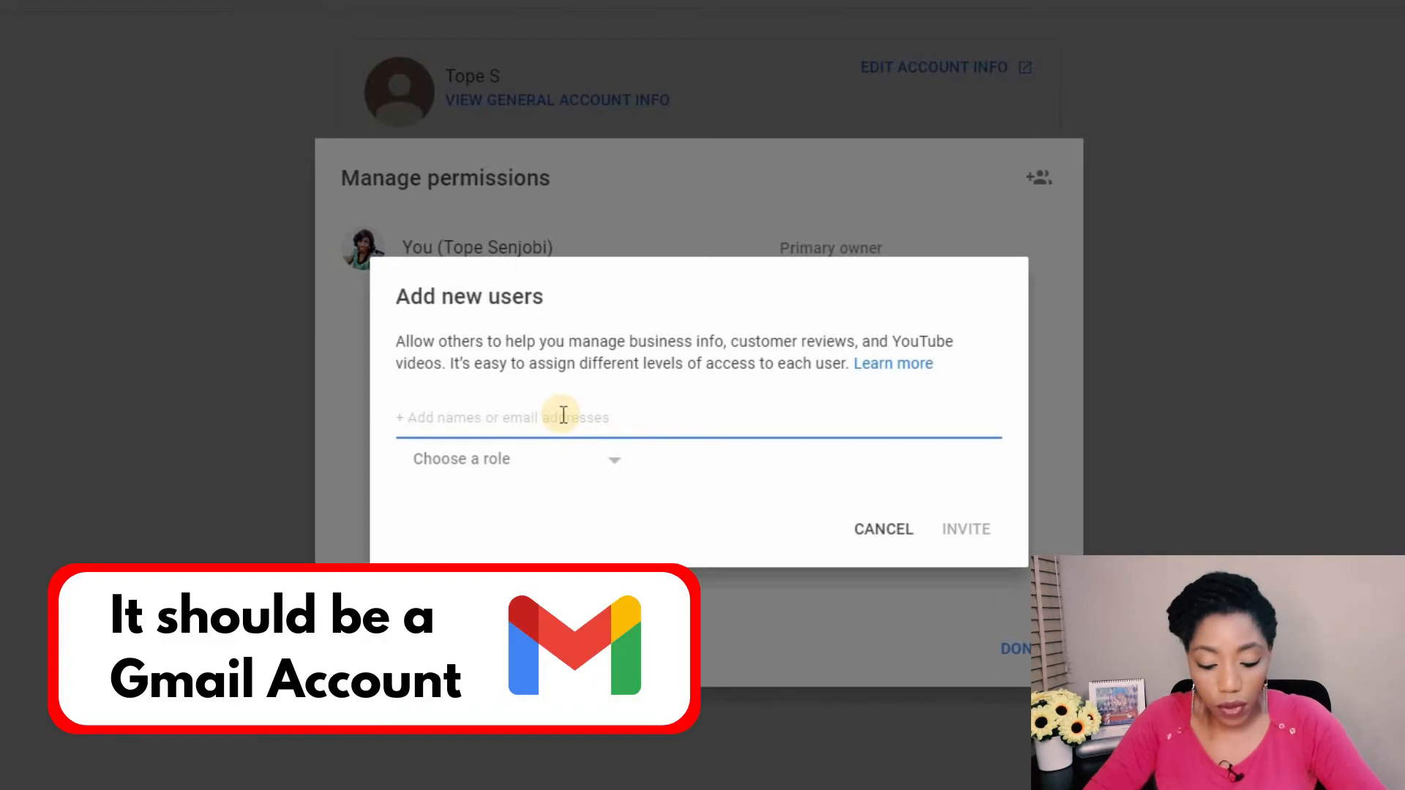
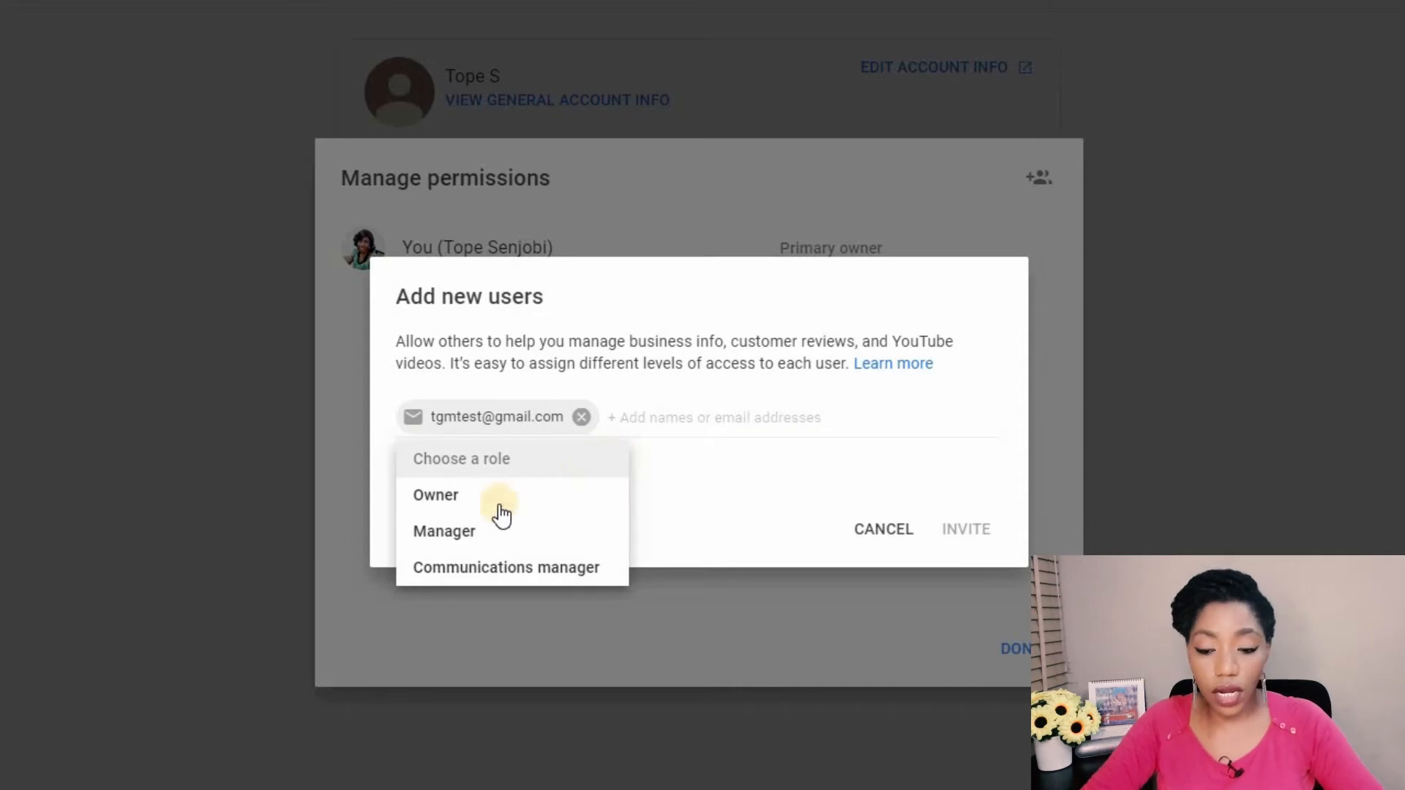
{"action": "left_click", "coordinate": [444, 532]}
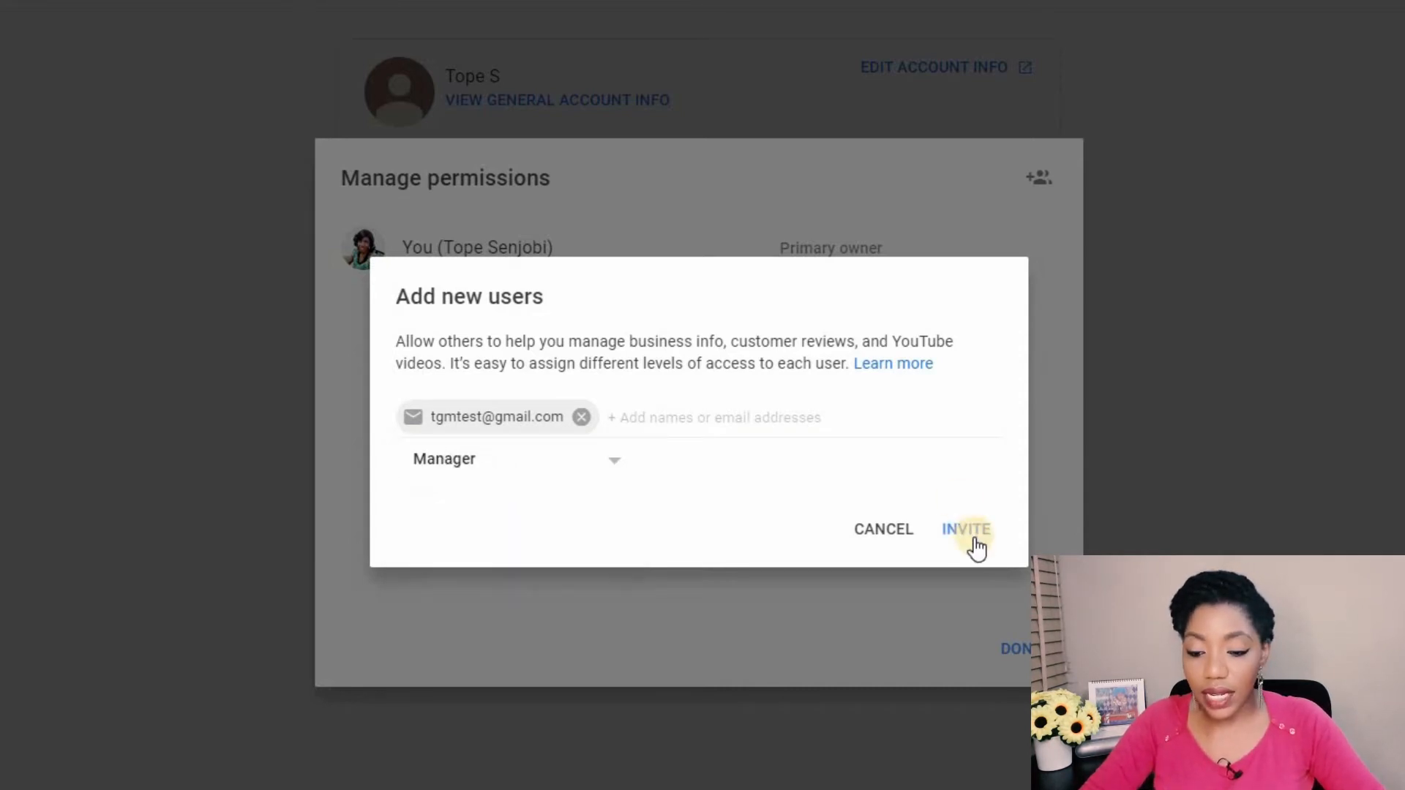
{"action": "left_click", "coordinate": [965, 530]}
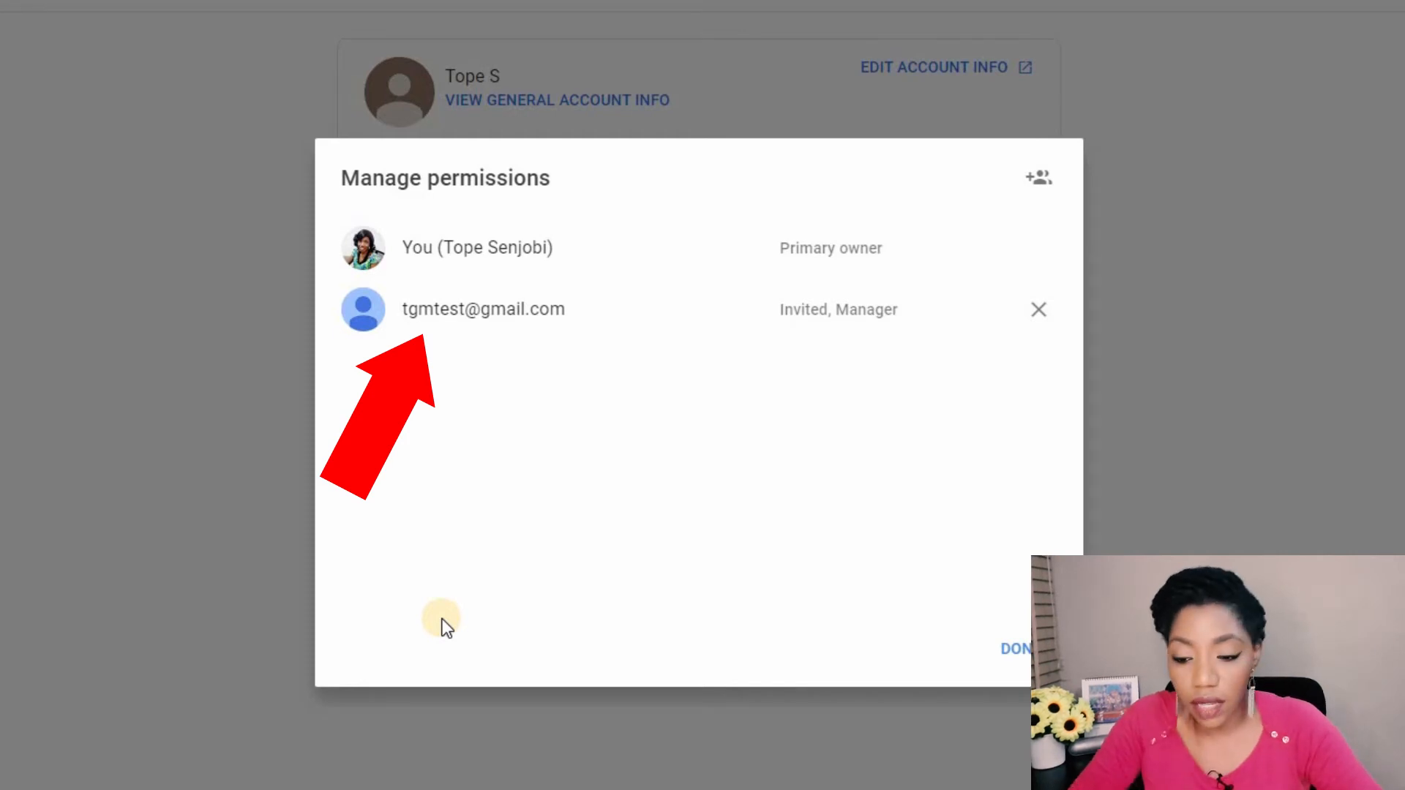
{"action": "mouse_move", "coordinate": [651, 476]}
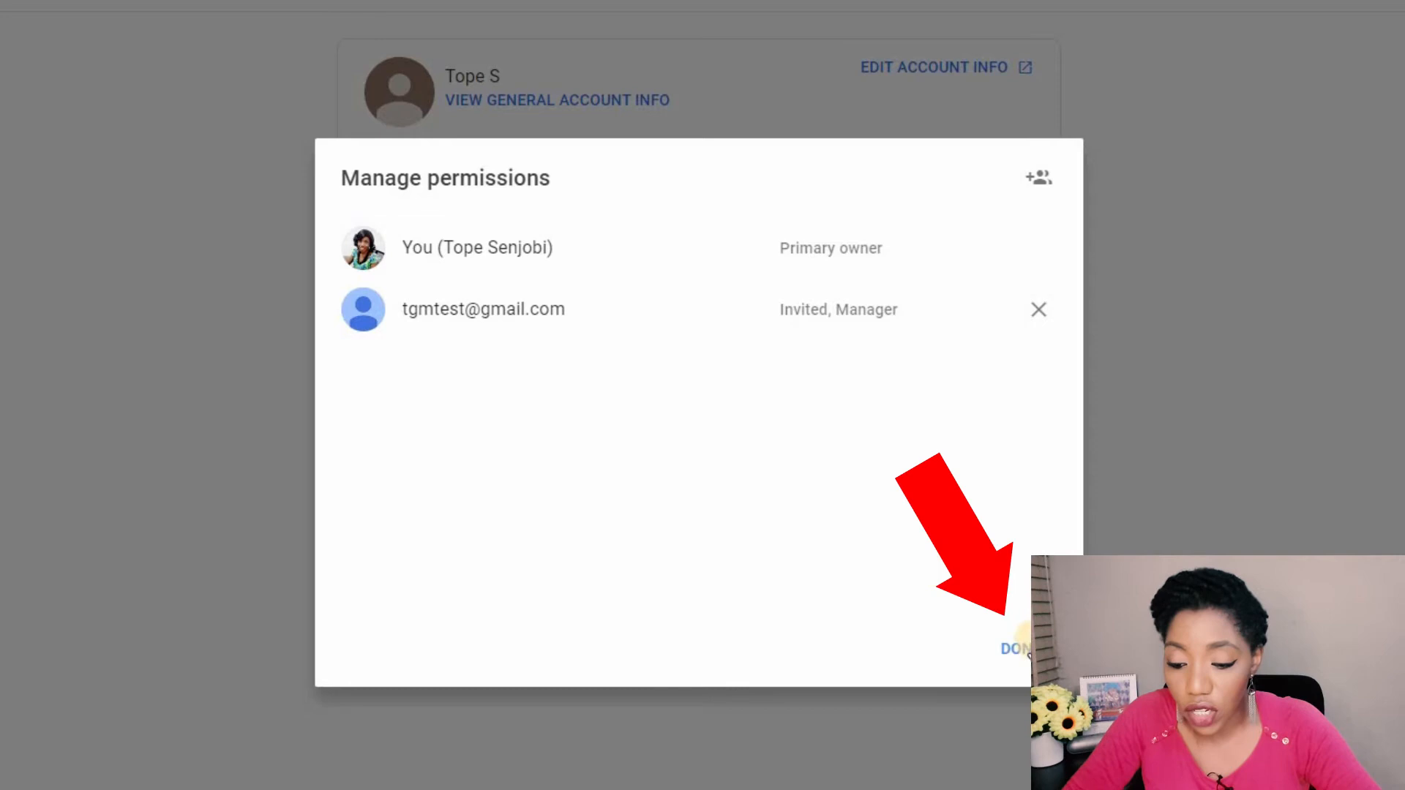
{"action": "left_click", "coordinate": [1012, 647]}
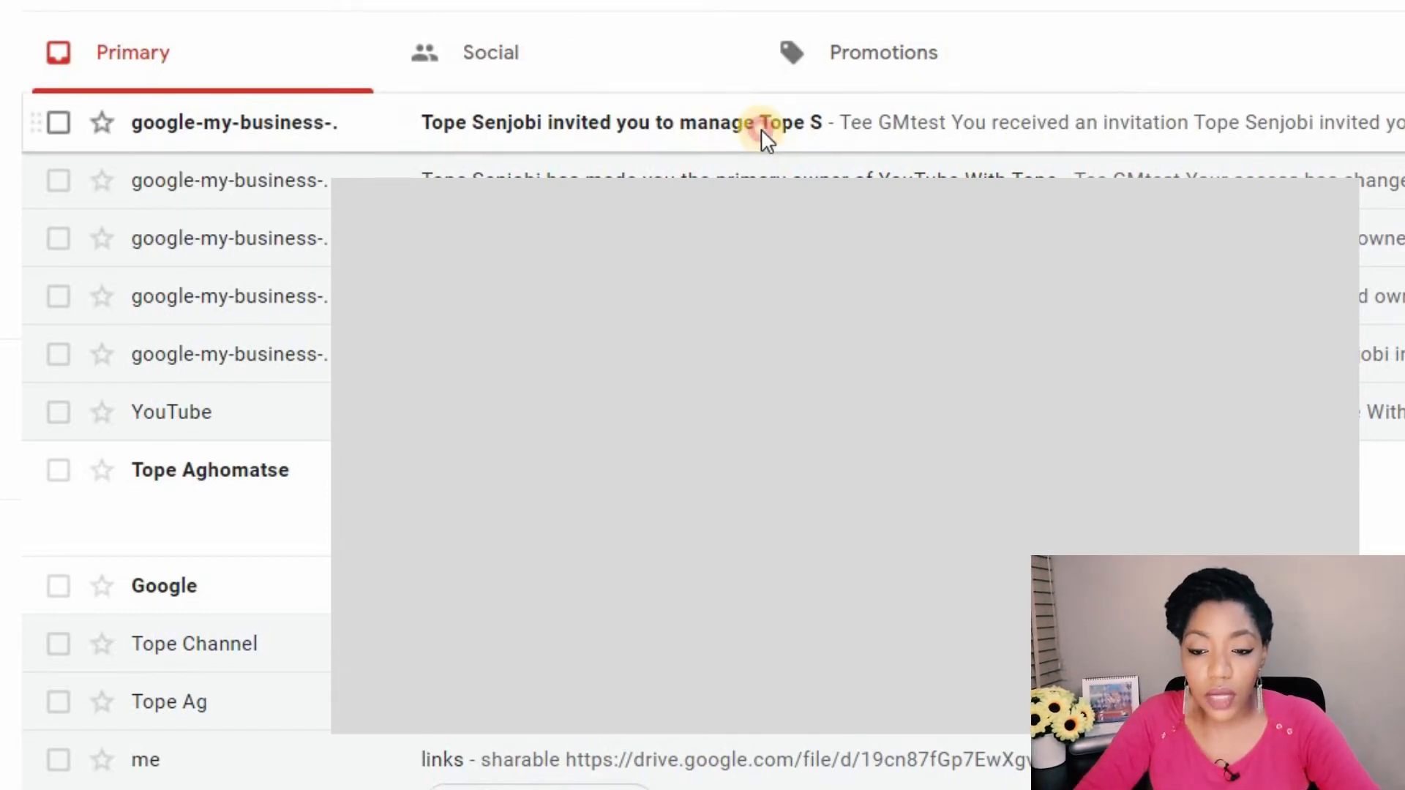
{"action": "left_click", "coordinate": [758, 123]}
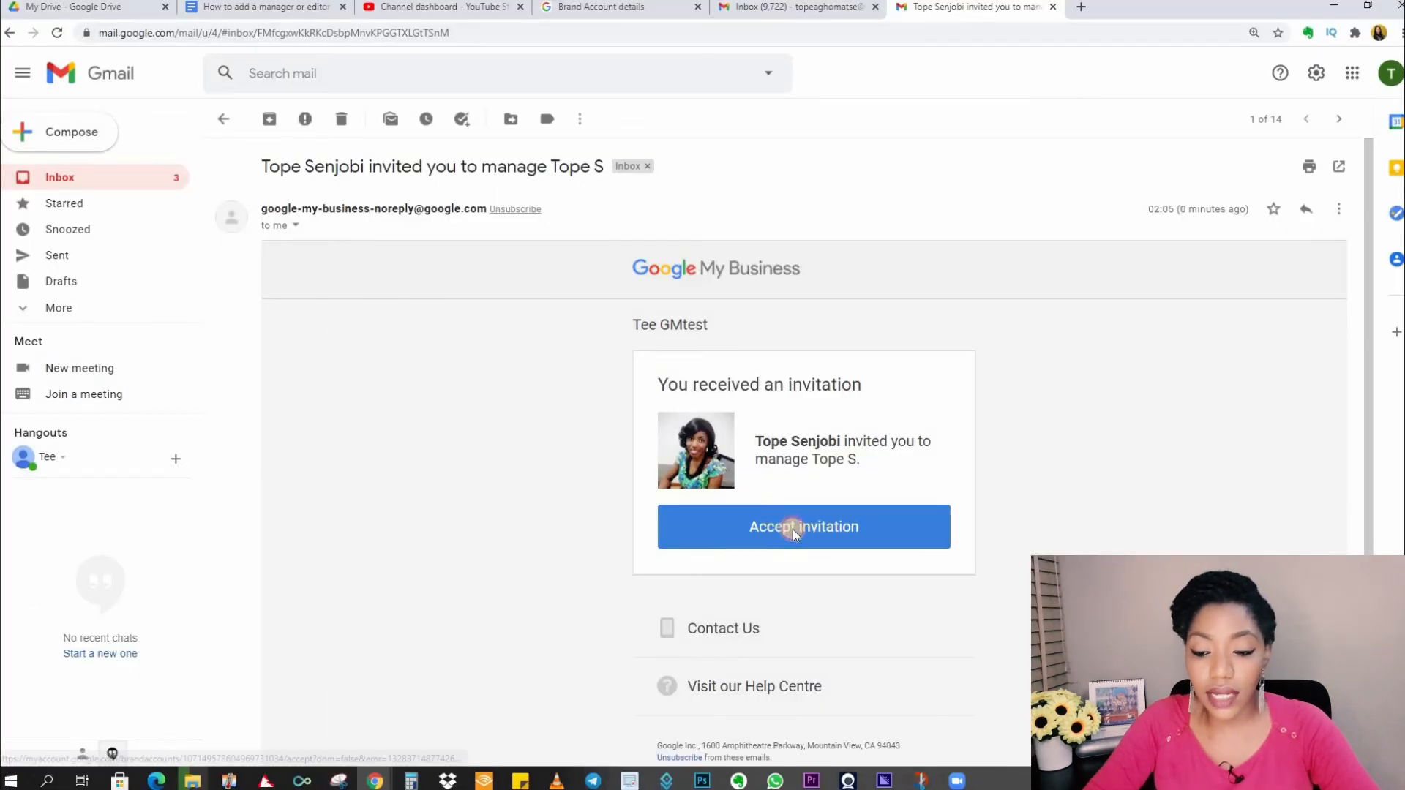
{"action": "left_click", "coordinate": [803, 525]}
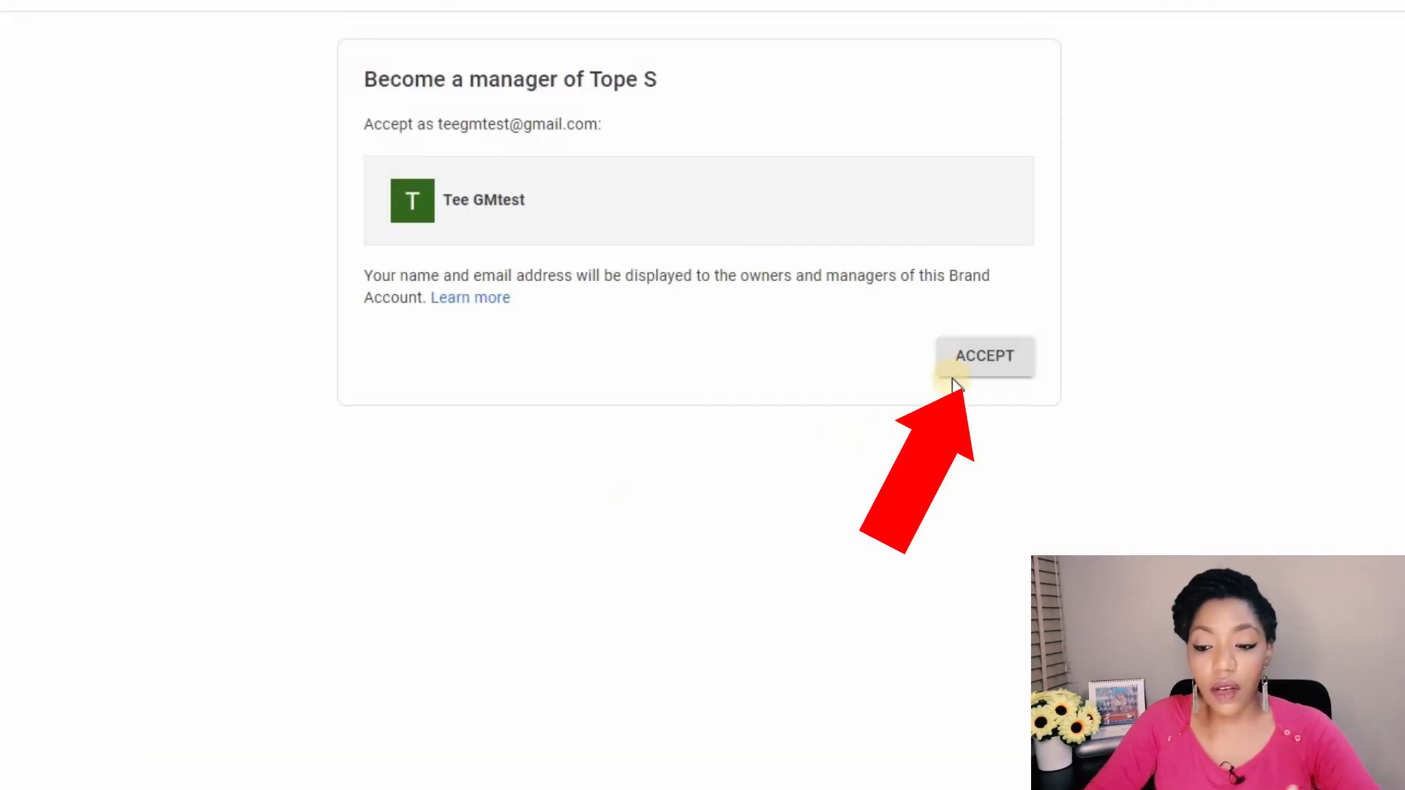
{"action": "left_click", "coordinate": [983, 356]}
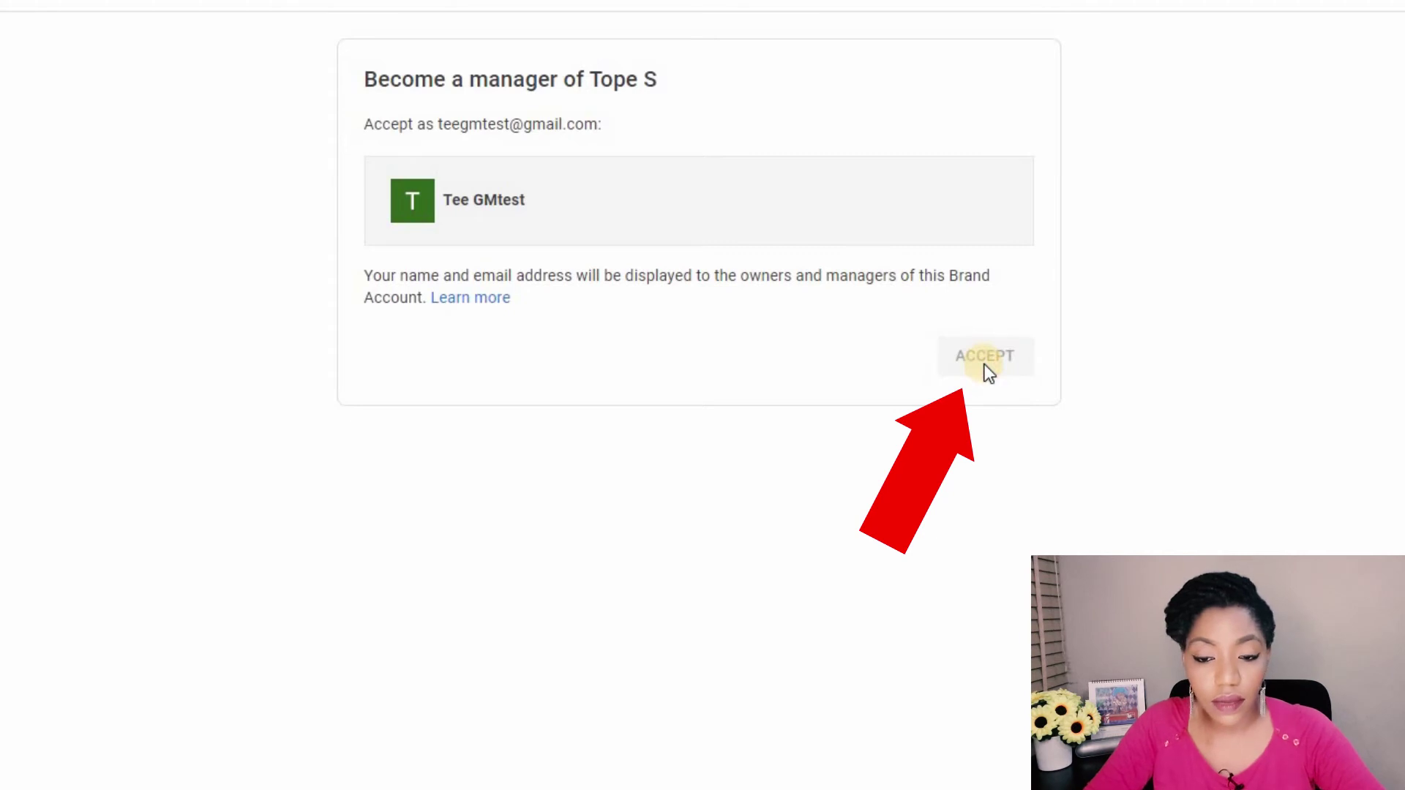
{"action": "left_click", "coordinate": [984, 356]}
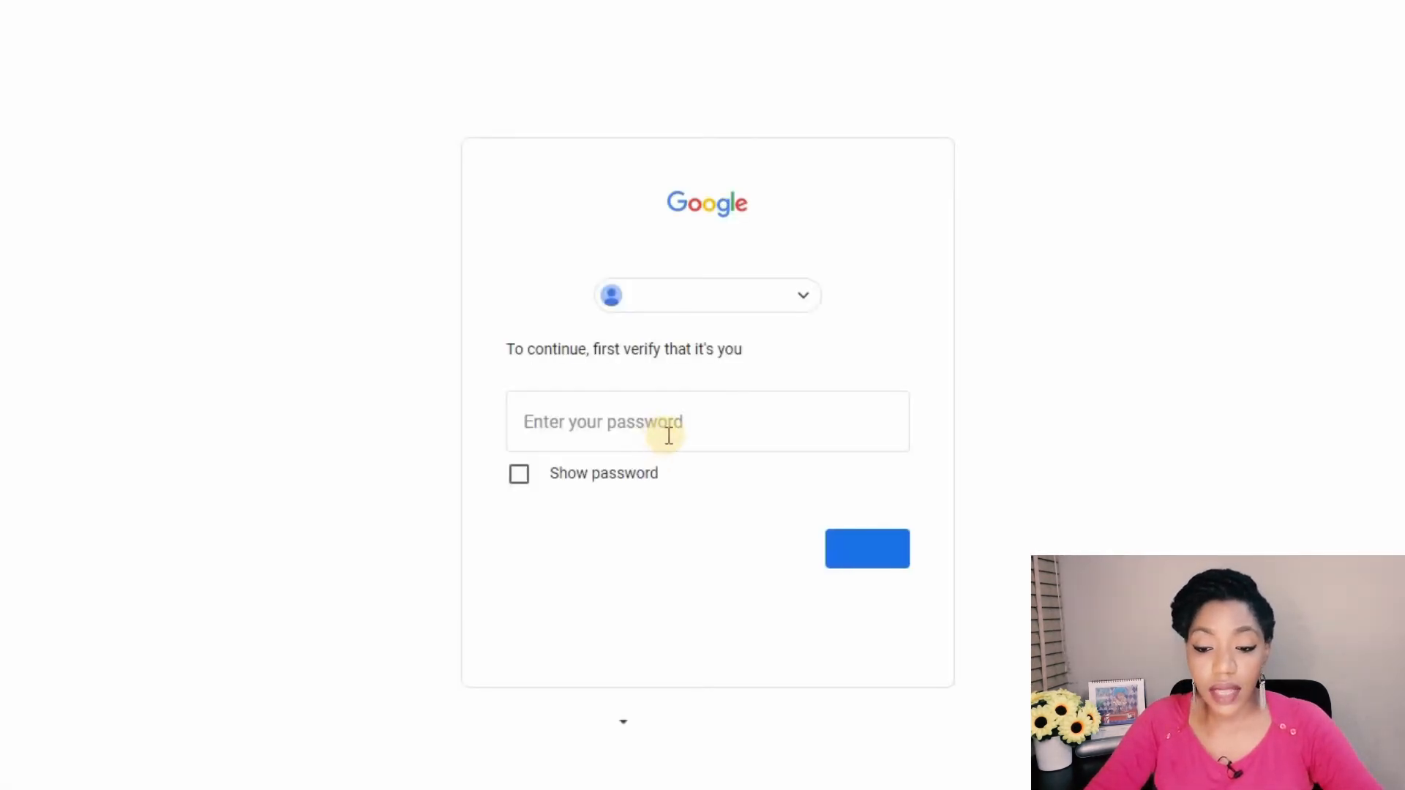
Step: Re-enter and submit the invited account's password to verify its identity
{"action": "left_click", "coordinate": [673, 436]}
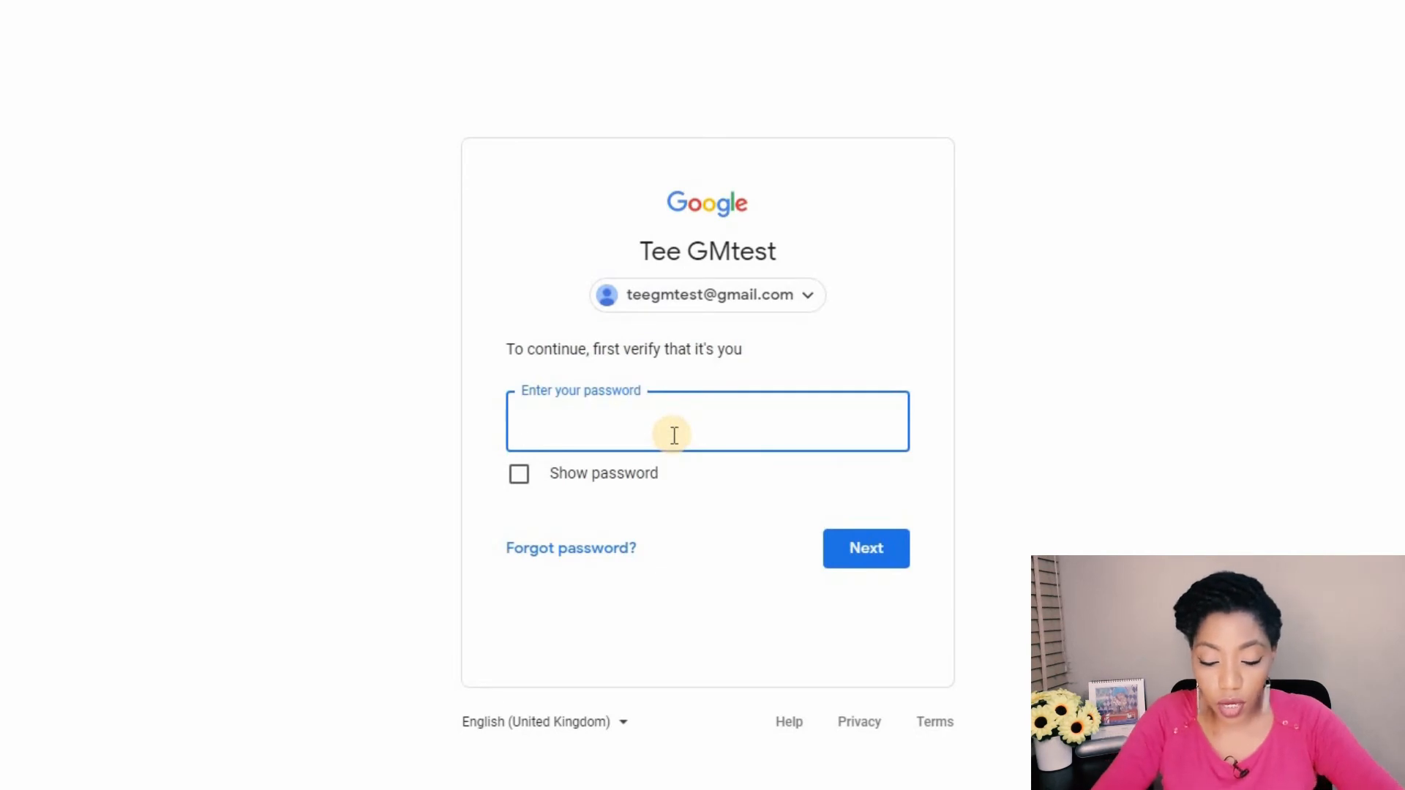
{"action": "left_click", "coordinate": [813, 499]}
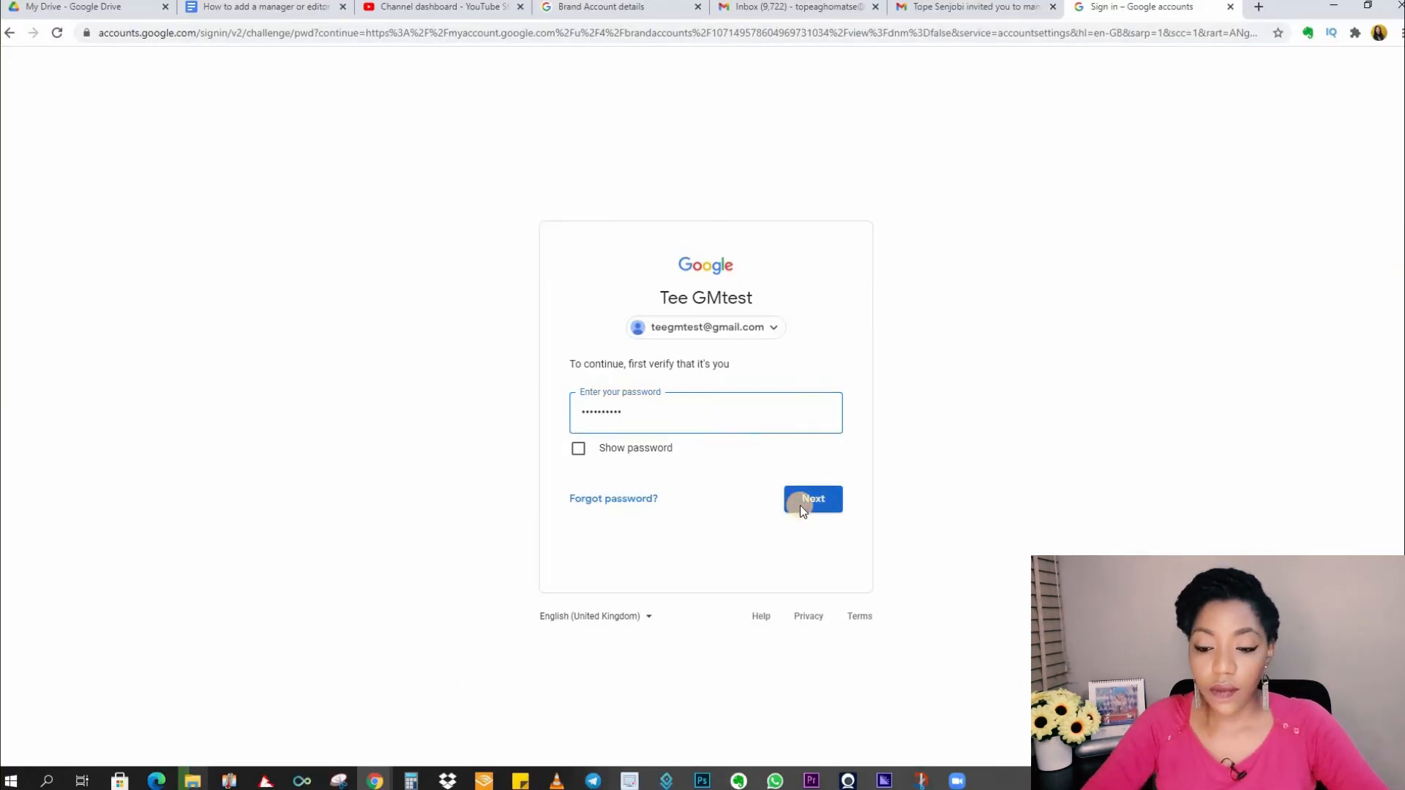
{"action": "left_click", "coordinate": [812, 499]}
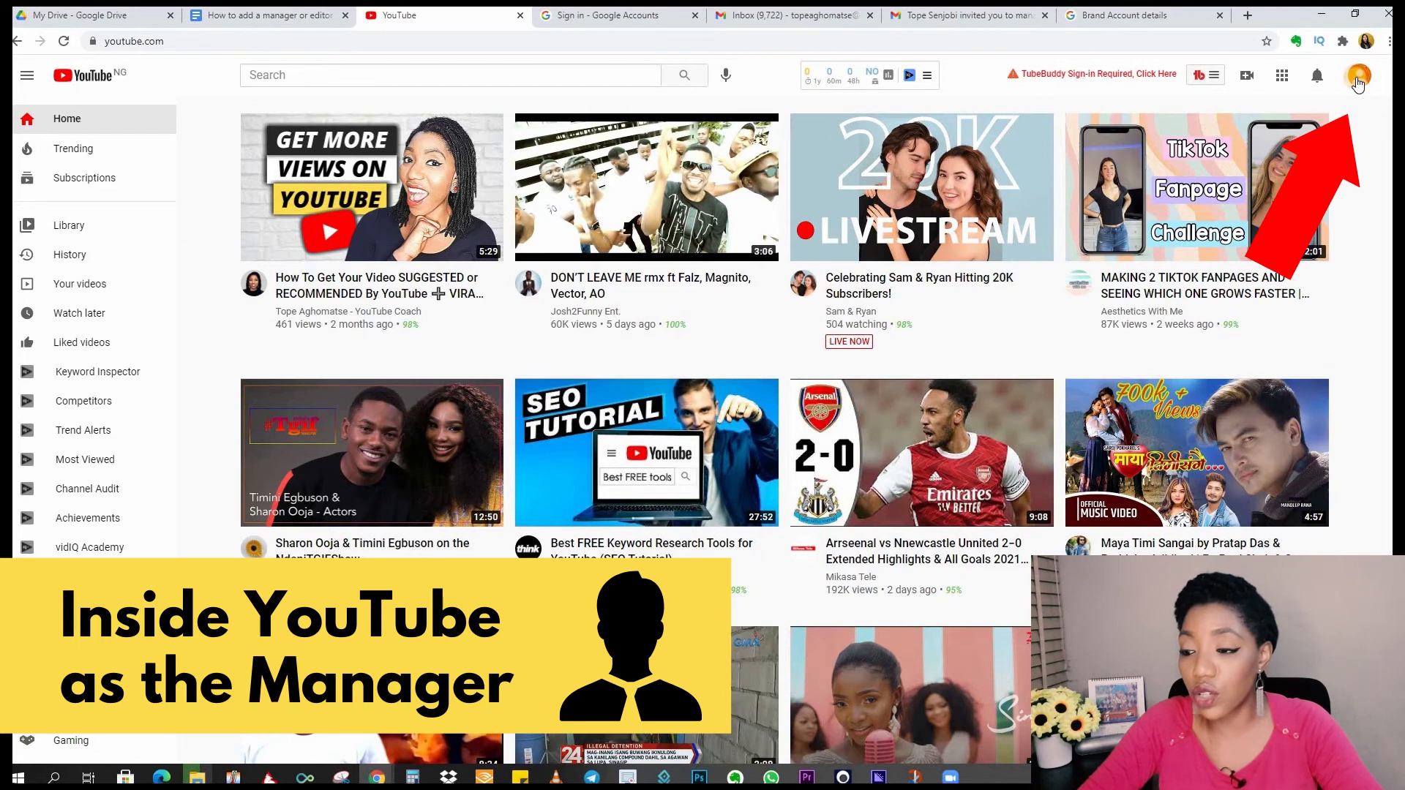
Step: Through the account switcher, change from the invited profile to the Tope S channel
{"action": "left_click", "coordinate": [1365, 76]}
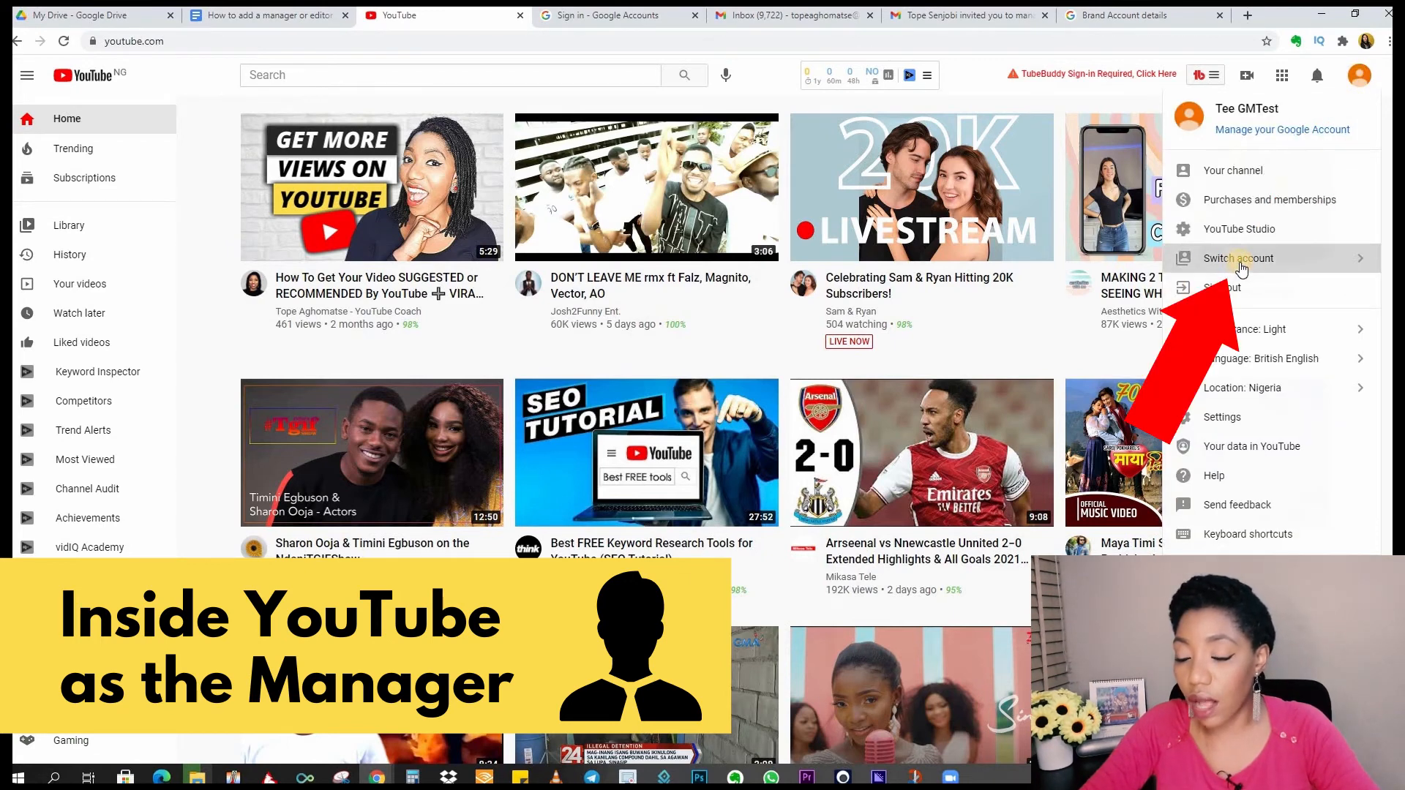
{"action": "left_click", "coordinate": [1238, 257]}
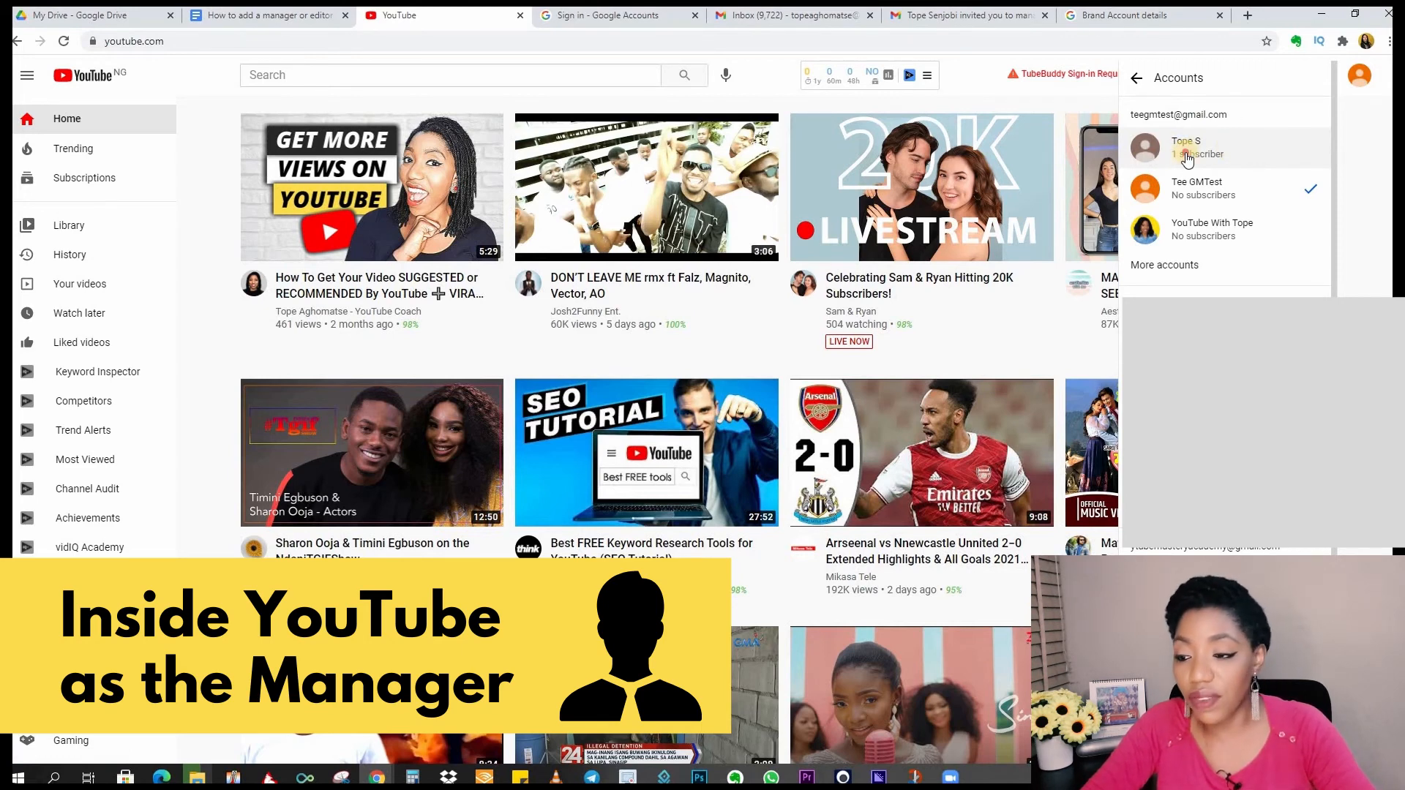
{"action": "left_click", "coordinate": [1188, 153]}
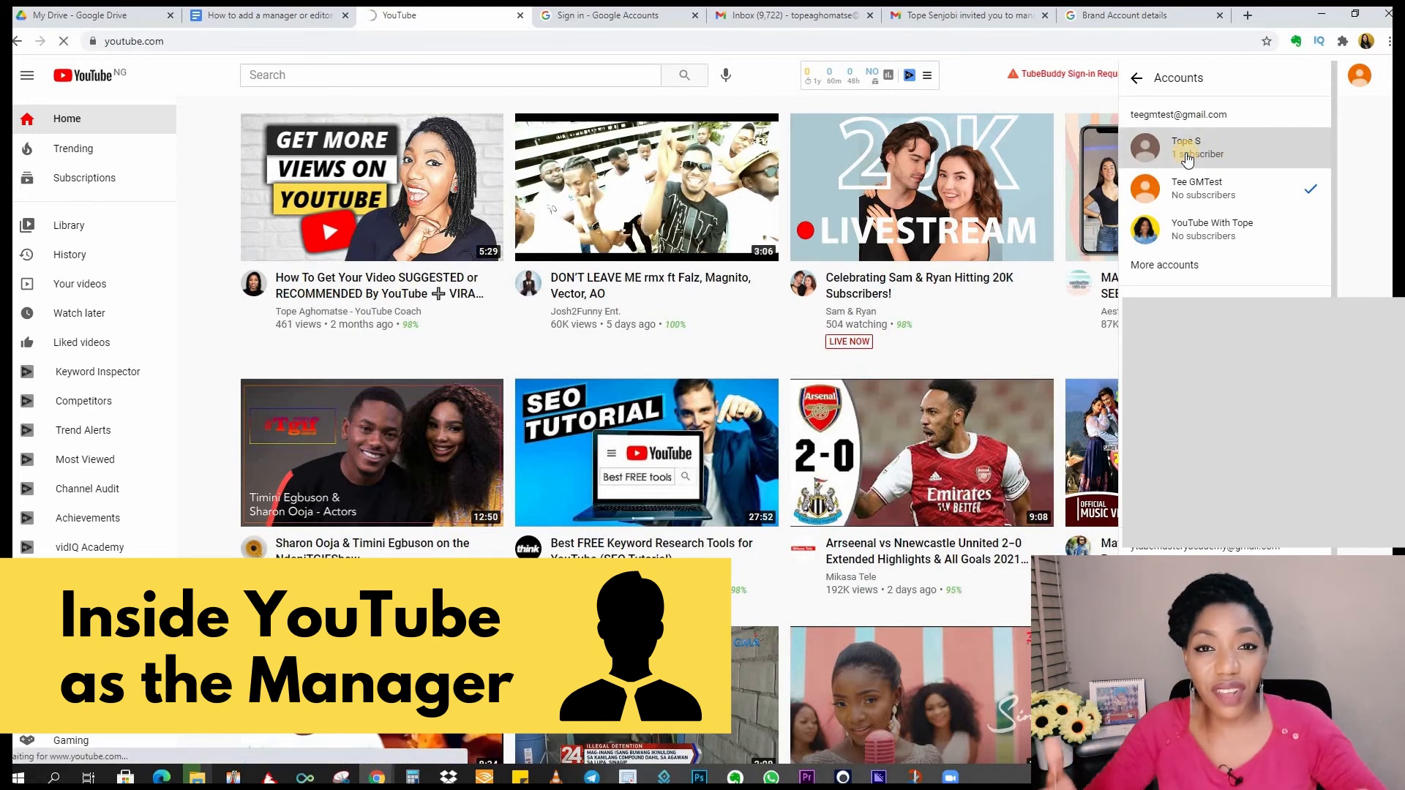
{"action": "left_click", "coordinate": [1186, 150]}
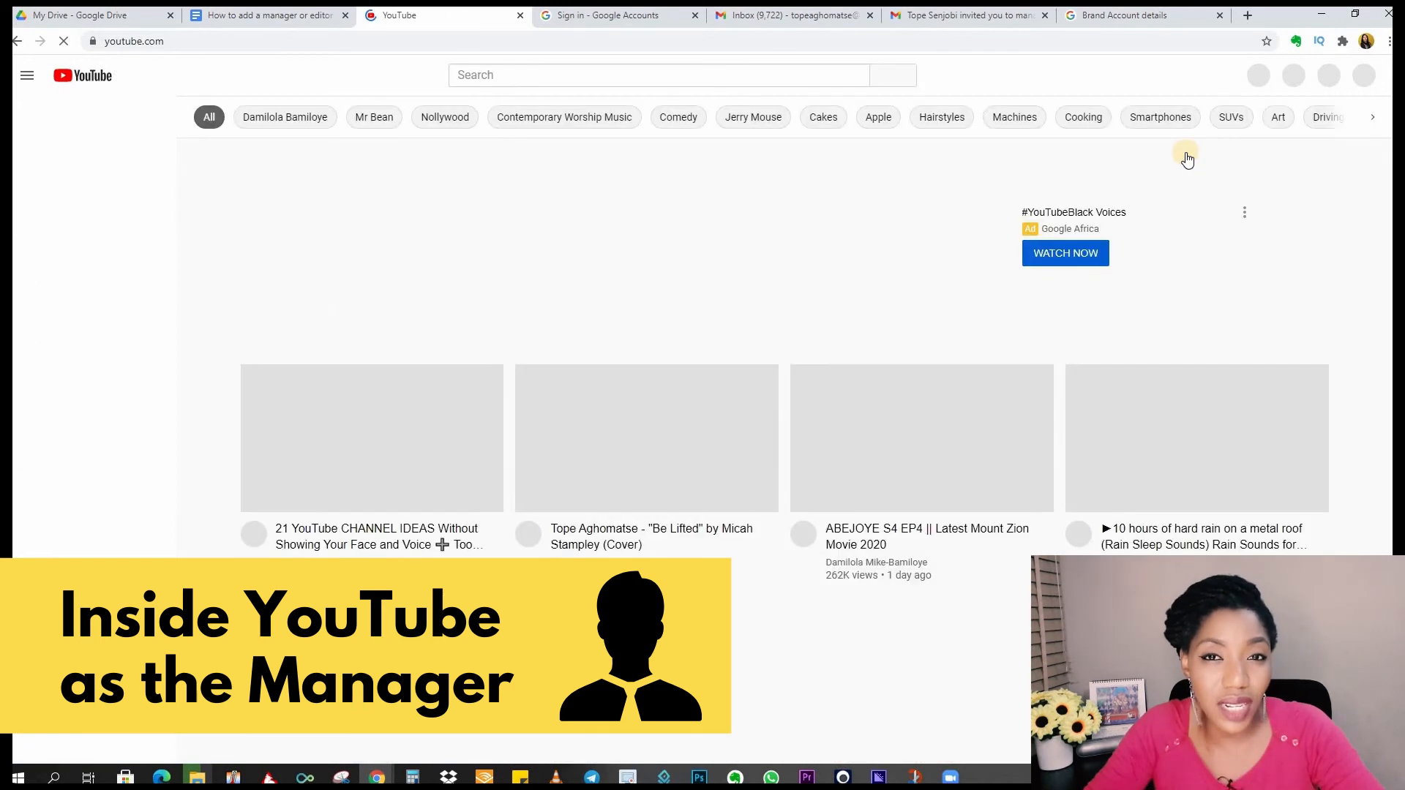